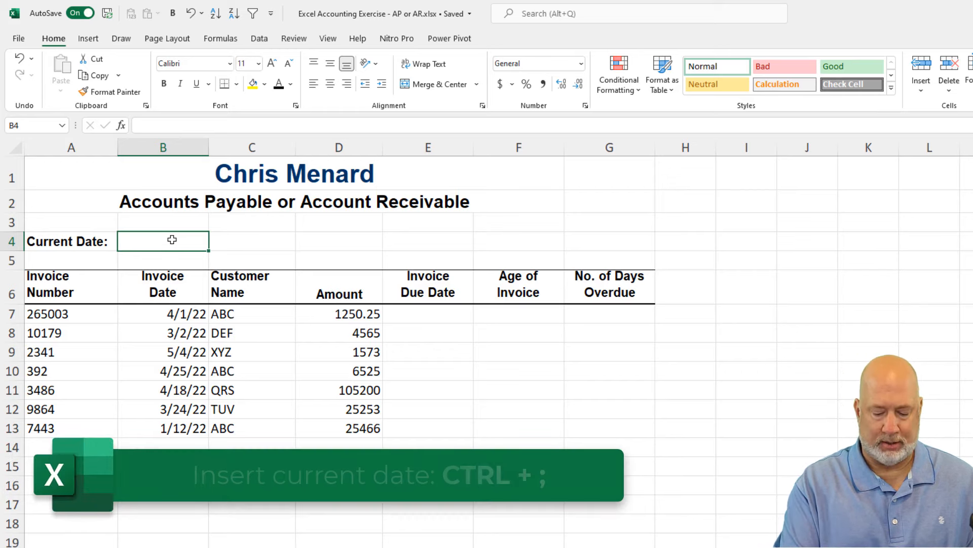
- Enter today's date 5/7/2022 in the Current Date cell B4, starting a =TODAY( formula
{"action": "key", "text": "ctrl+;"}
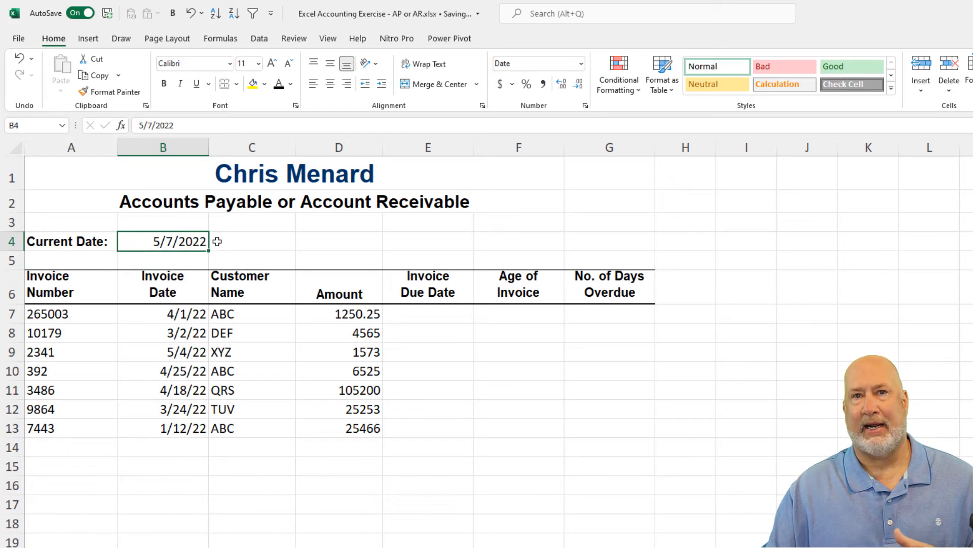
{"action": "double_click", "coordinate": [163, 241]}
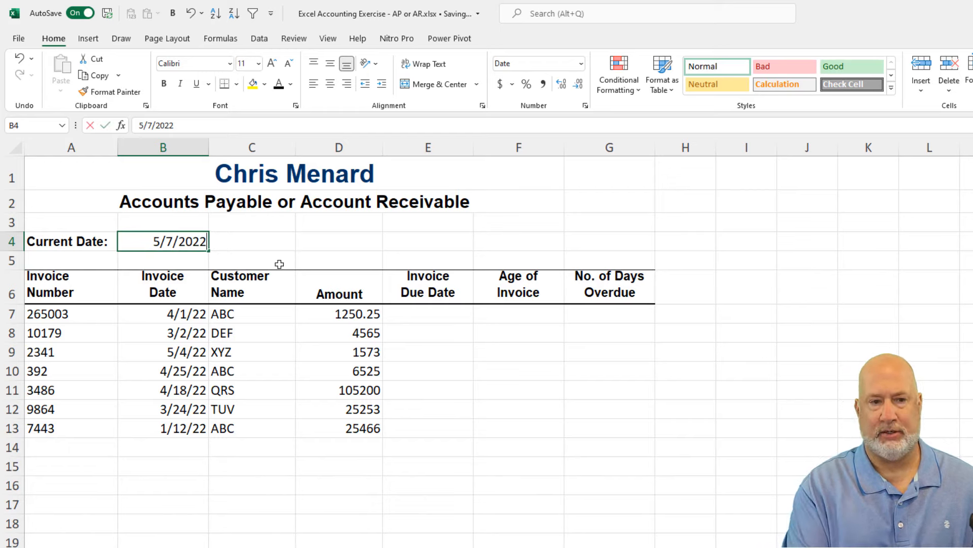
{"action": "type", "text": "=today"}
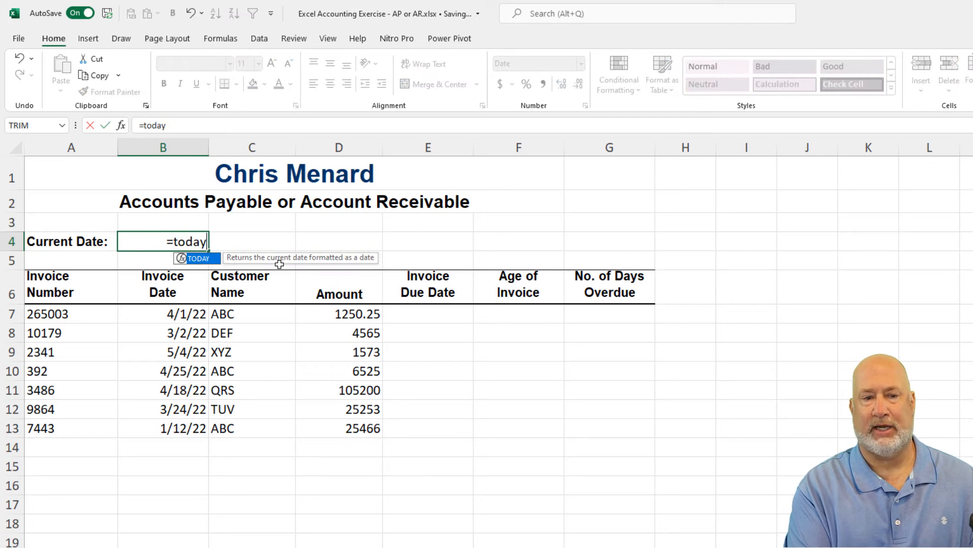
{"action": "type", "text": "("}
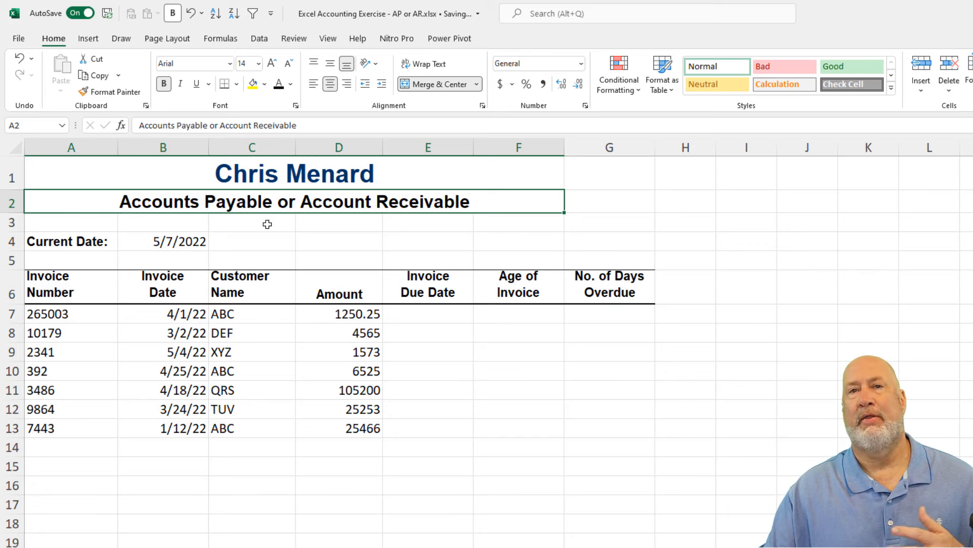
{"action": "mouse_move", "coordinate": [275, 224]}
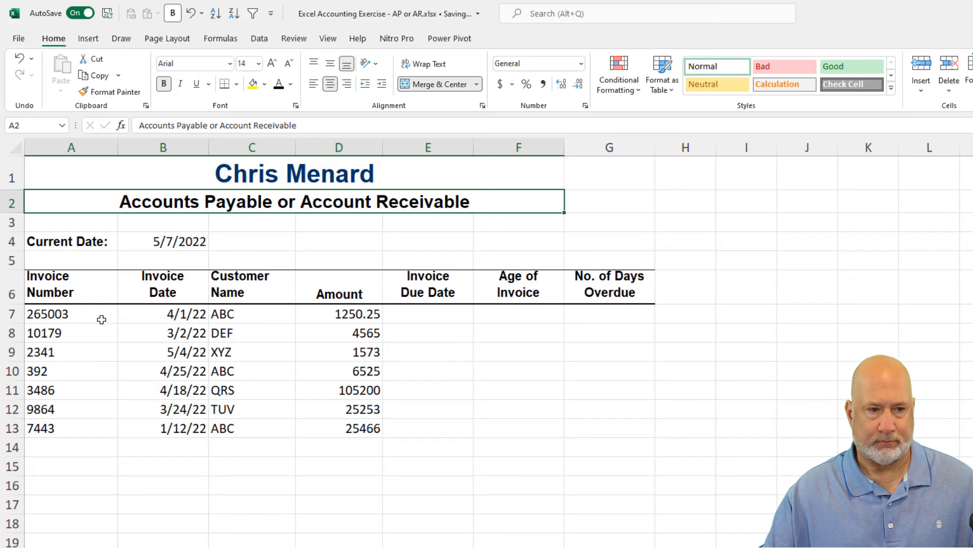
{"action": "left_click", "coordinate": [71, 313]}
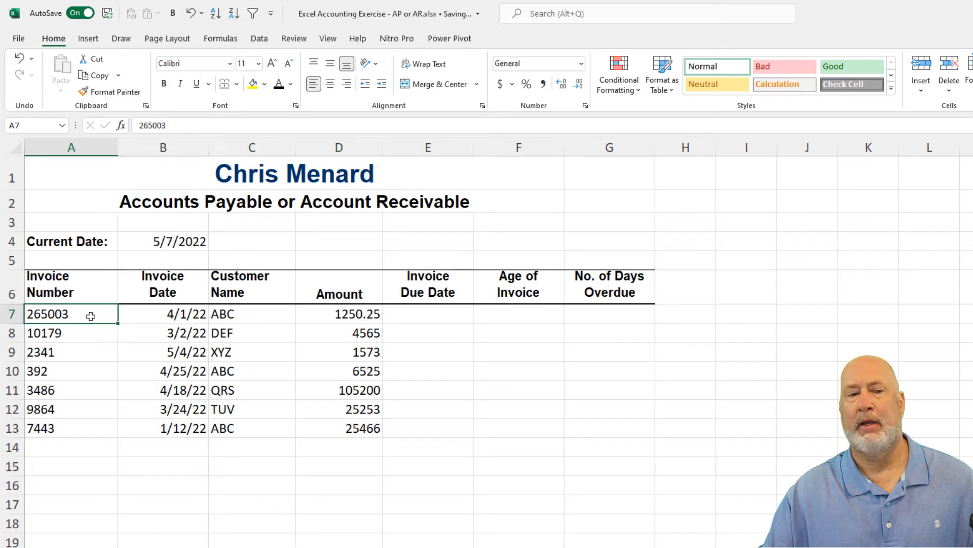
{"action": "left_click_drag", "start_coordinate": [71, 313], "coordinate": [71, 428]}
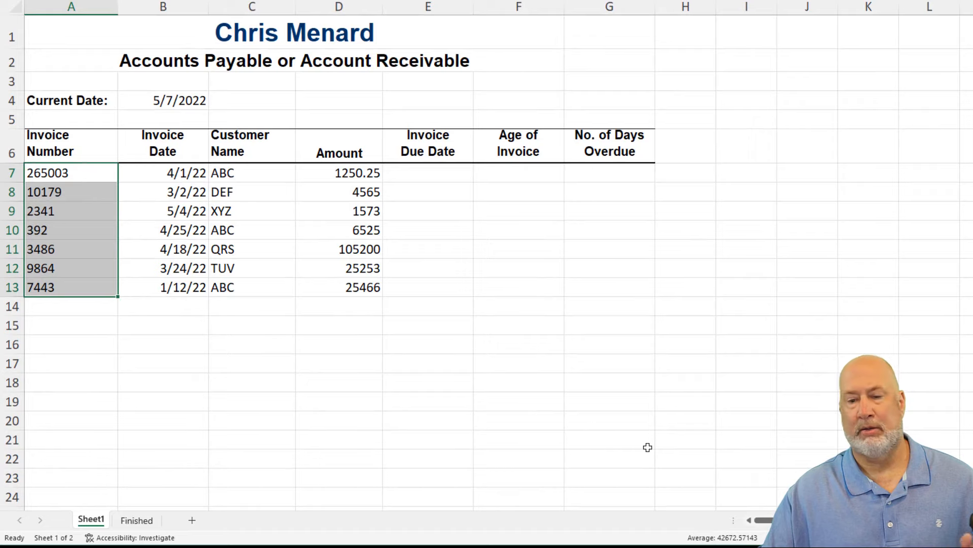
{"action": "mouse_move", "coordinate": [682, 460]}
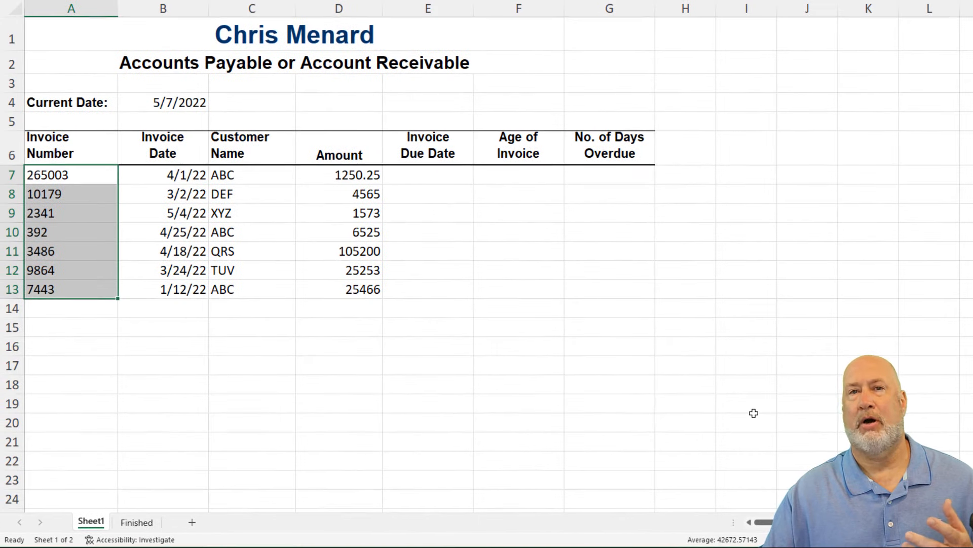
{"action": "mouse_move", "coordinate": [750, 397]}
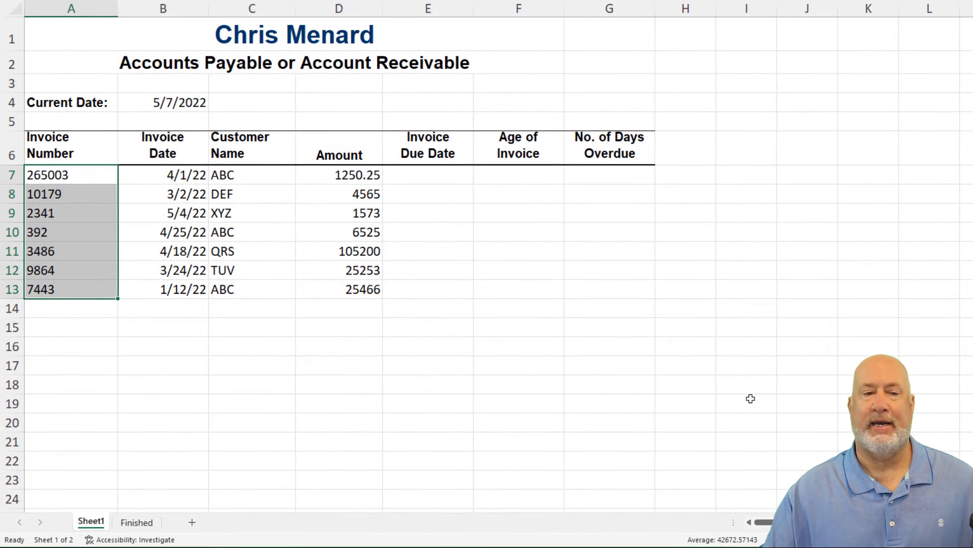
- Enter =TEXT(A7,"general") in H7 and fill it down to H13
{"action": "left_click", "coordinate": [684, 175]}
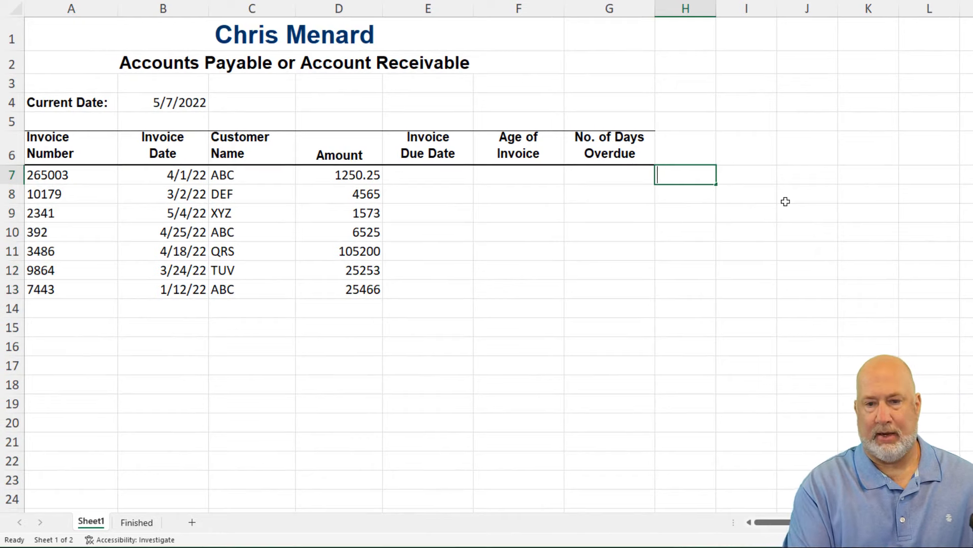
{"action": "type", "text": "=text"}
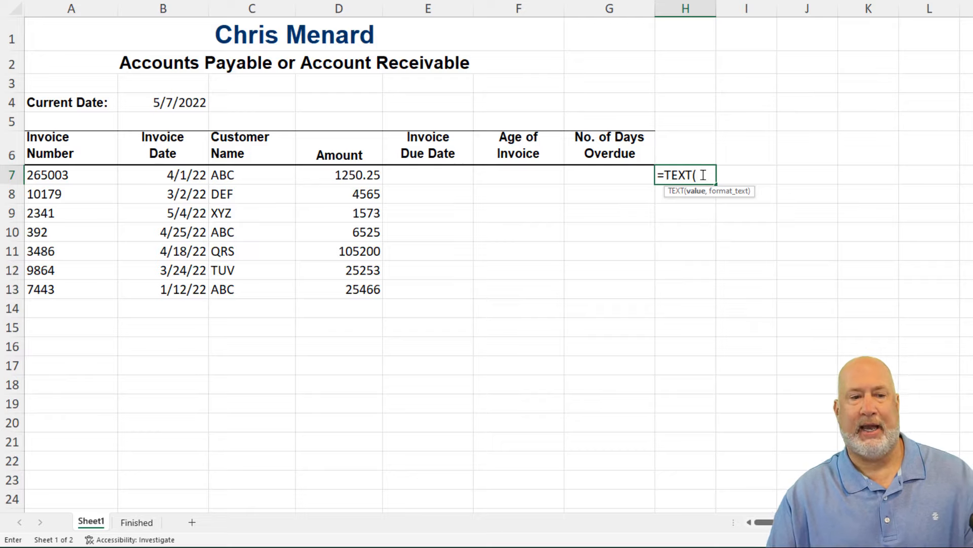
{"action": "left_click", "coordinate": [71, 175]}
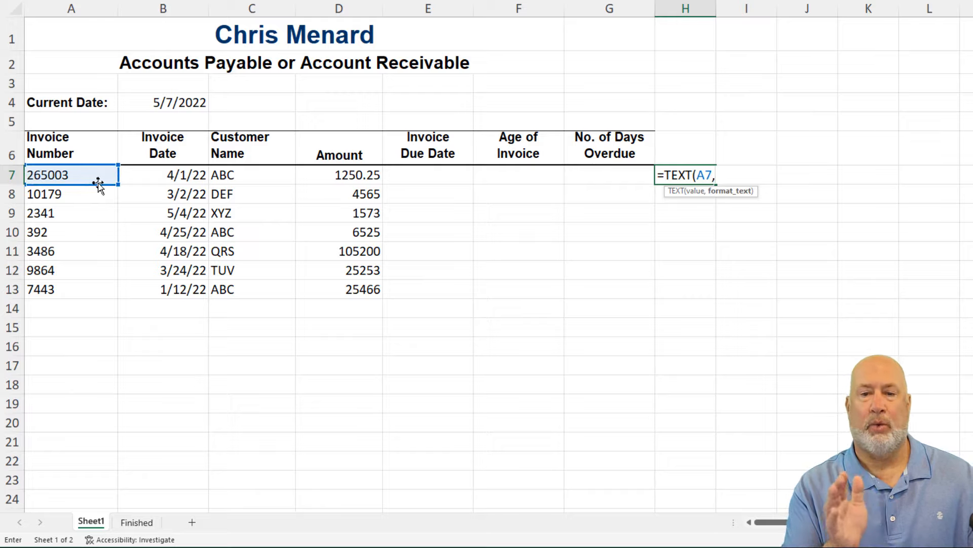
{"action": "type", "text": "\""}
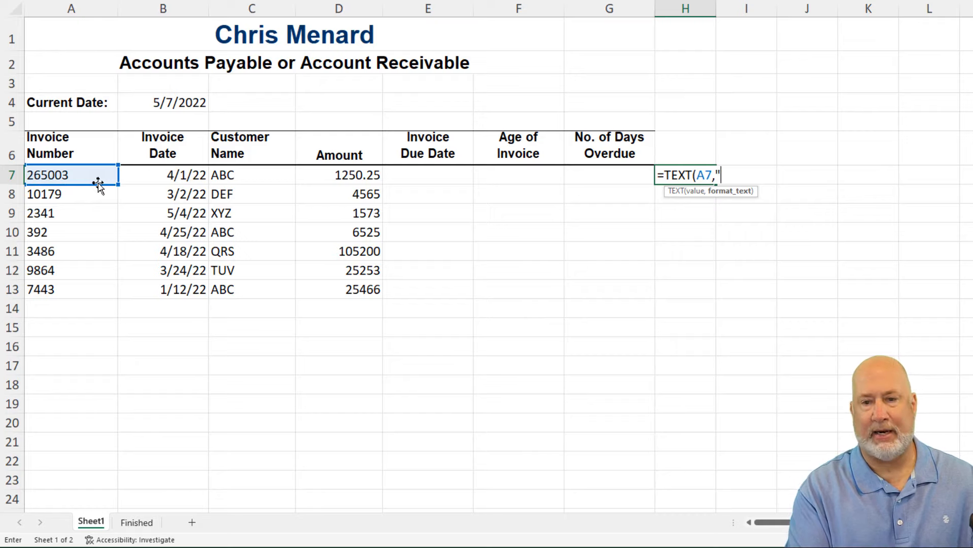
{"action": "type", "text": "gener"}
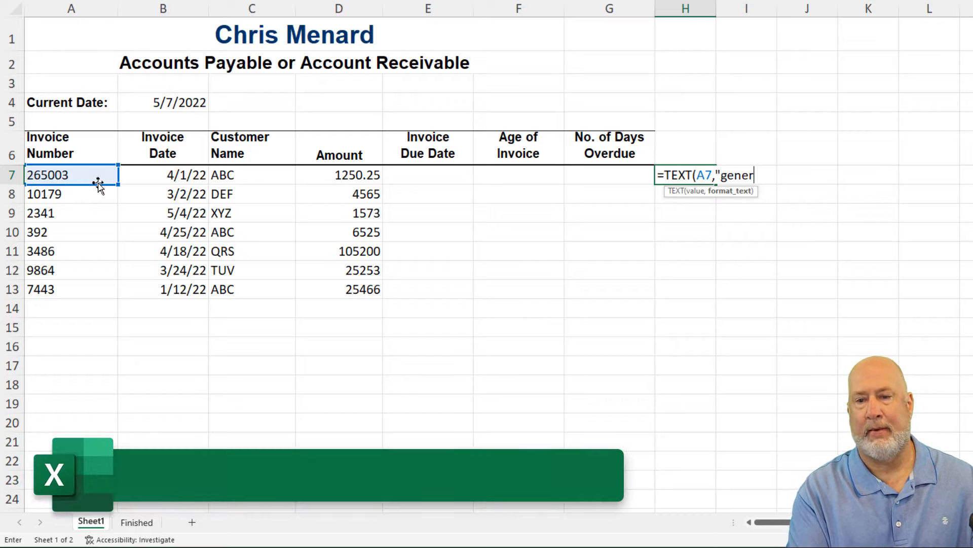
{"action": "type", "text": "al\""}
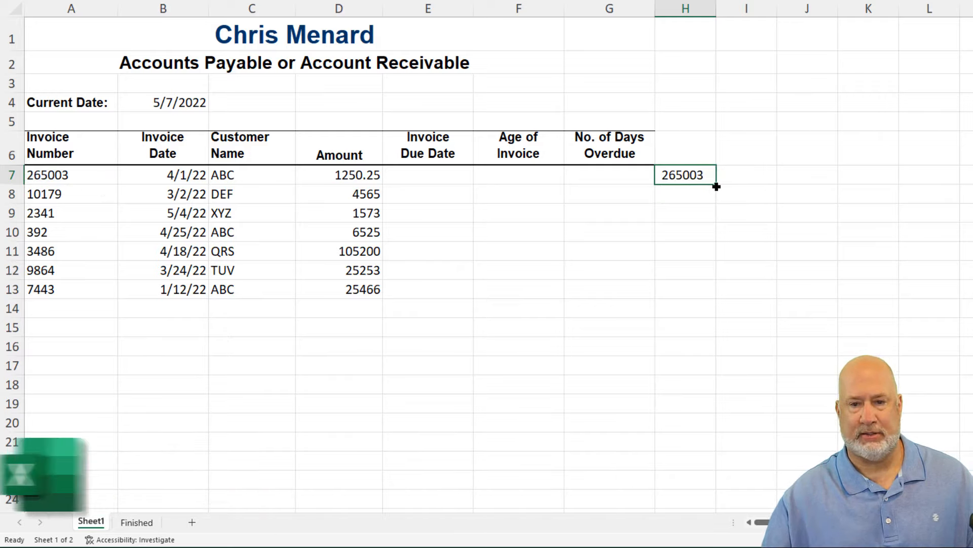
{"action": "left_click_drag", "start_coordinate": [716, 185], "coordinate": [720, 298]}
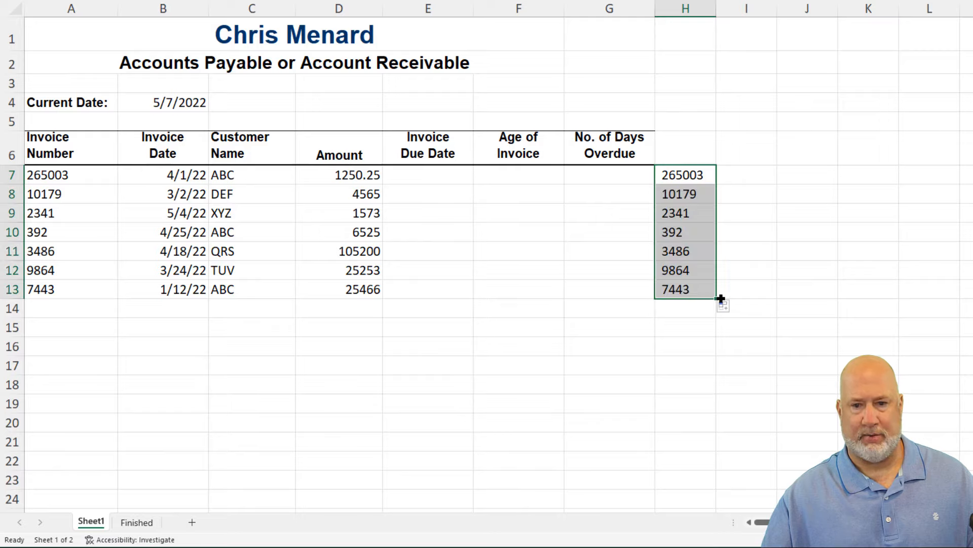
{"action": "mouse_move", "coordinate": [711, 328]}
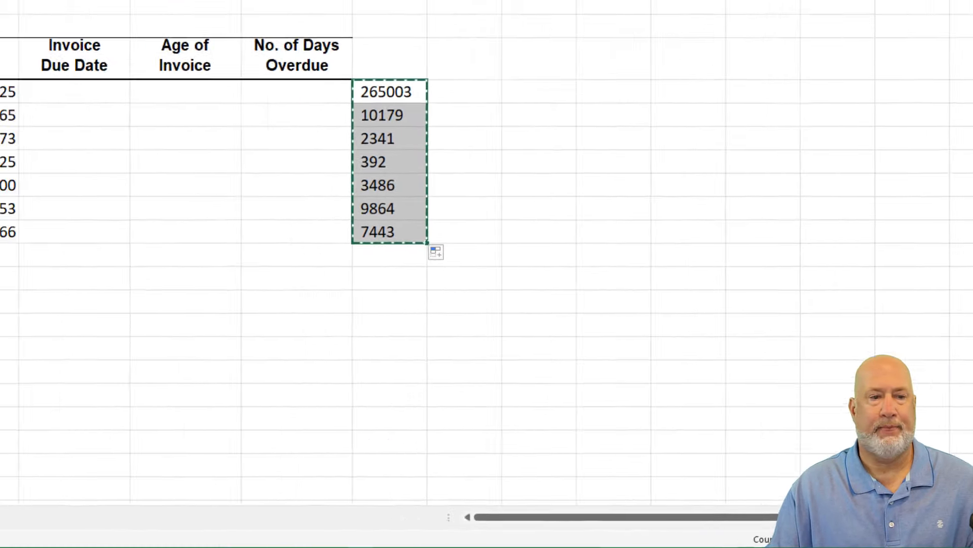
- Paste the text values over the invoice numbers in column A and clear helper column H
{"action": "right_click", "coordinate": [44, 192]}
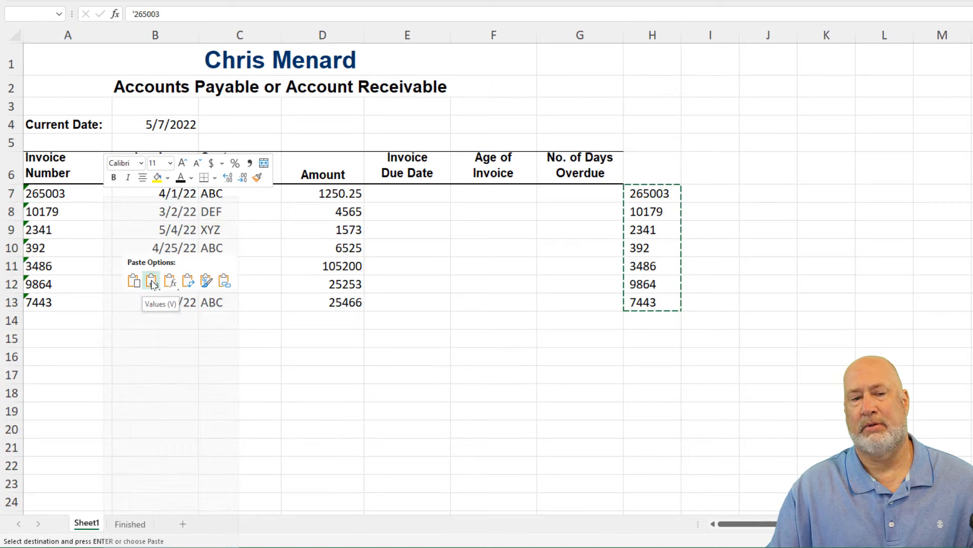
{"action": "left_click", "coordinate": [151, 281]}
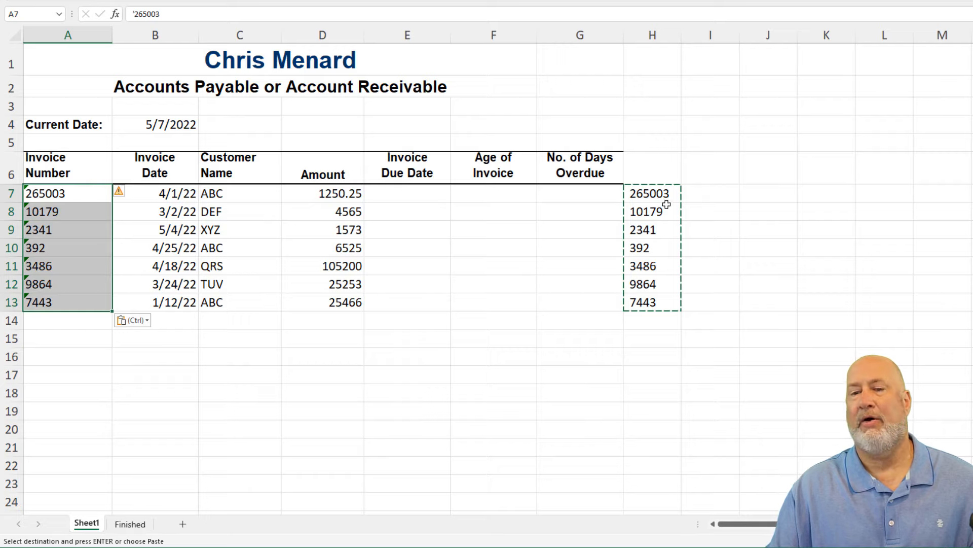
{"action": "left_click", "coordinate": [651, 193]}
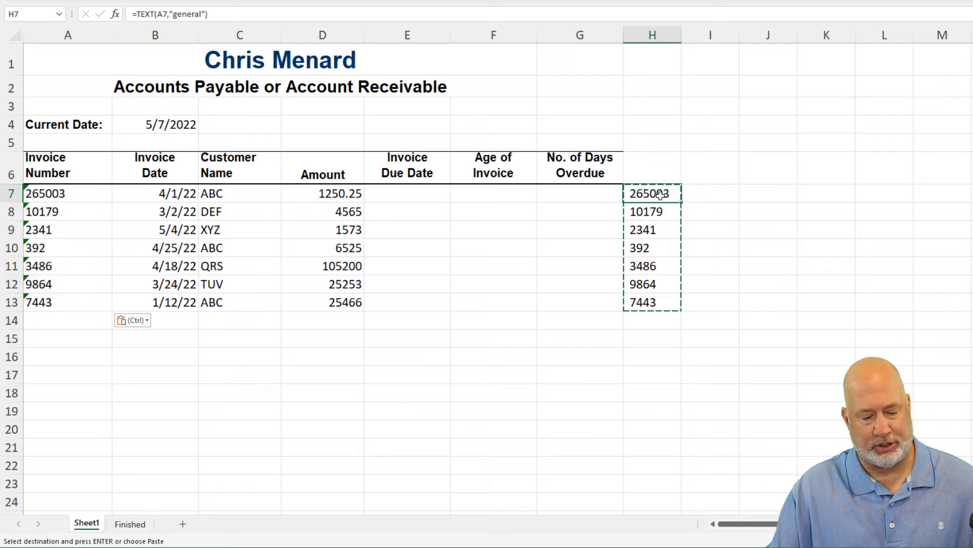
{"action": "key", "text": "Escape"}
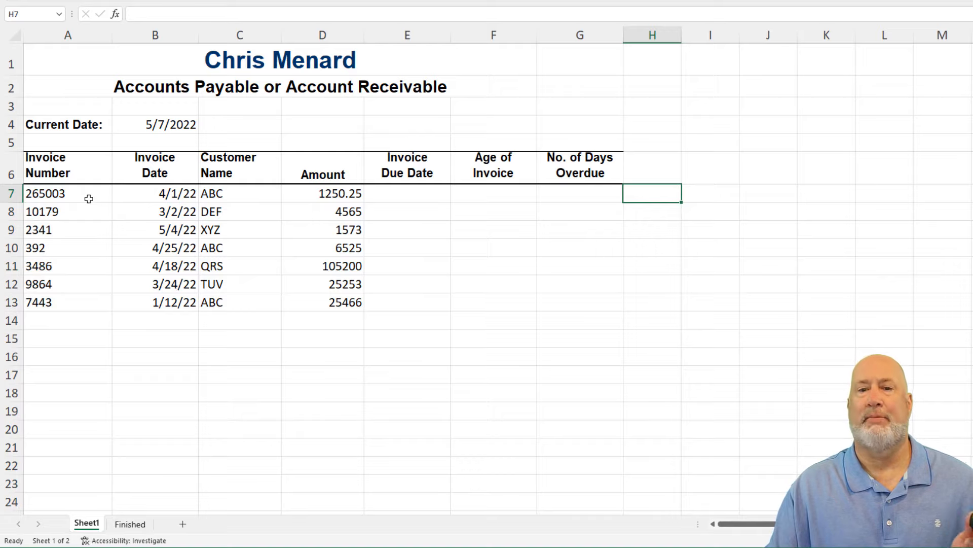
{"action": "mouse_move", "coordinate": [658, 205]}
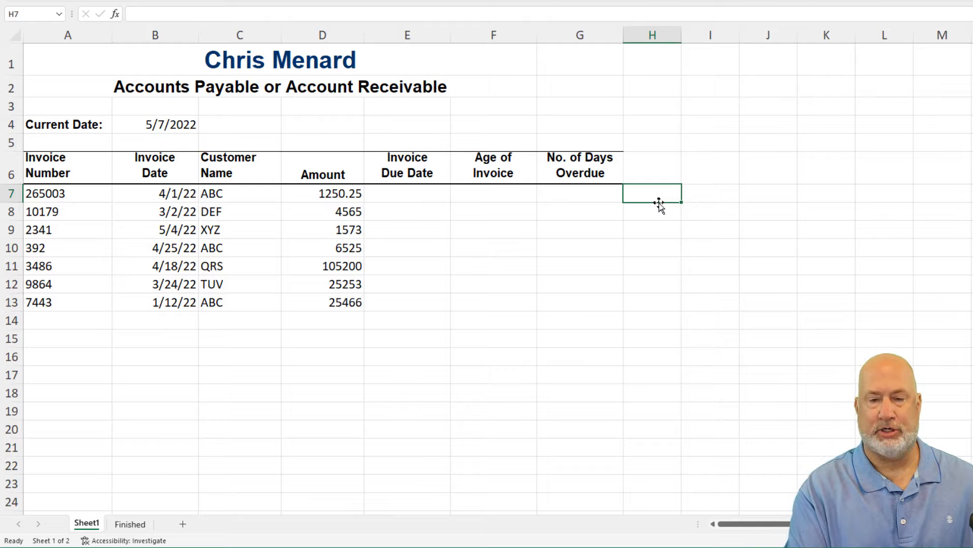
{"action": "type", "text": "=LEN("}
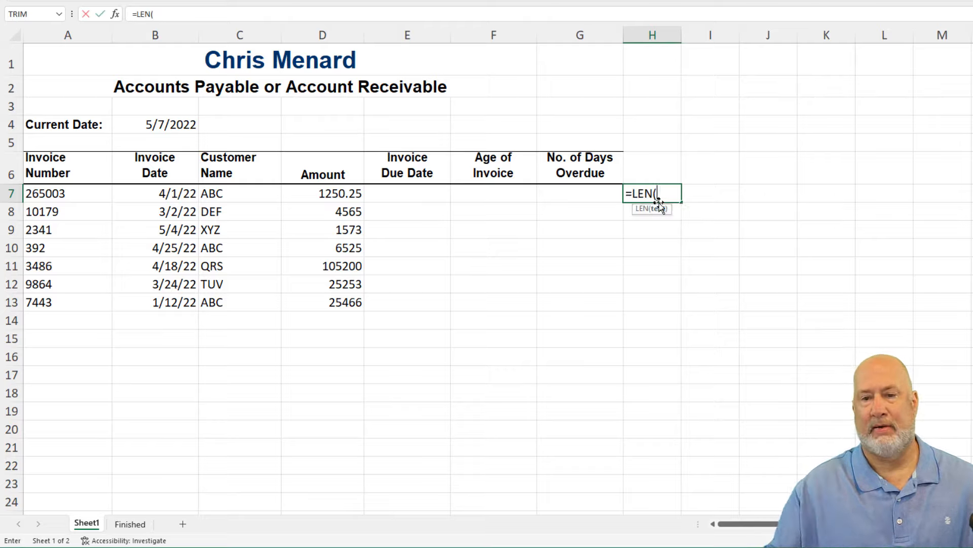
{"action": "left_click", "coordinate": [67, 192]}
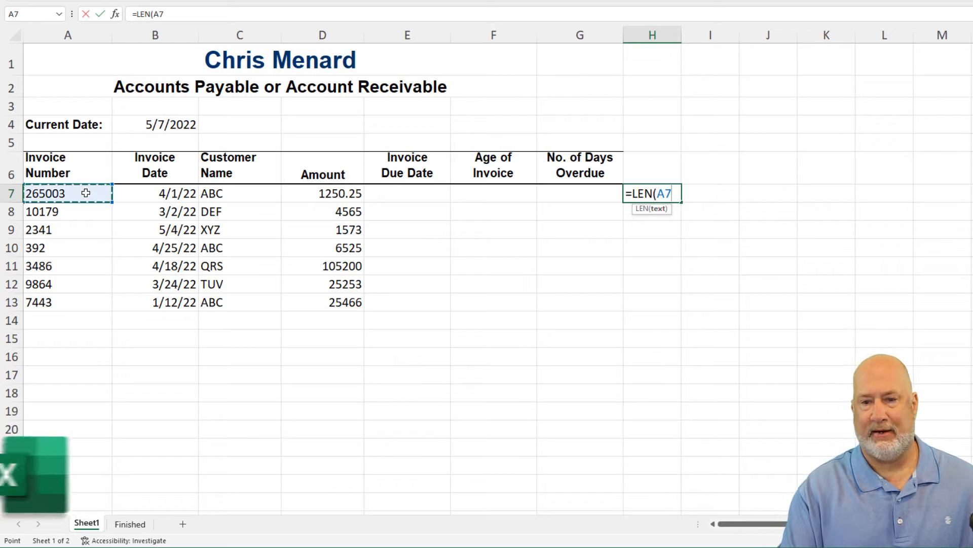
{"action": "key", "text": "Enter"}
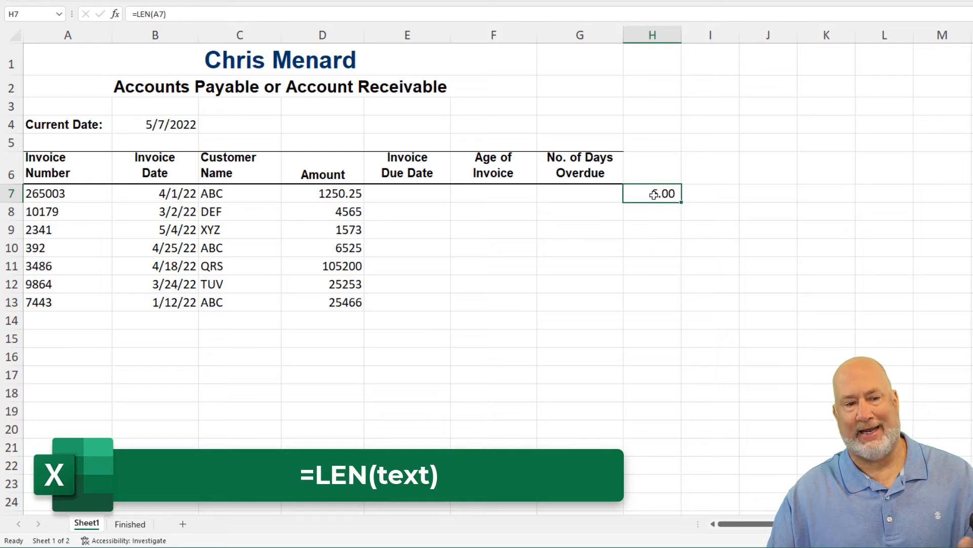
{"action": "mouse_move", "coordinate": [636, 288]}
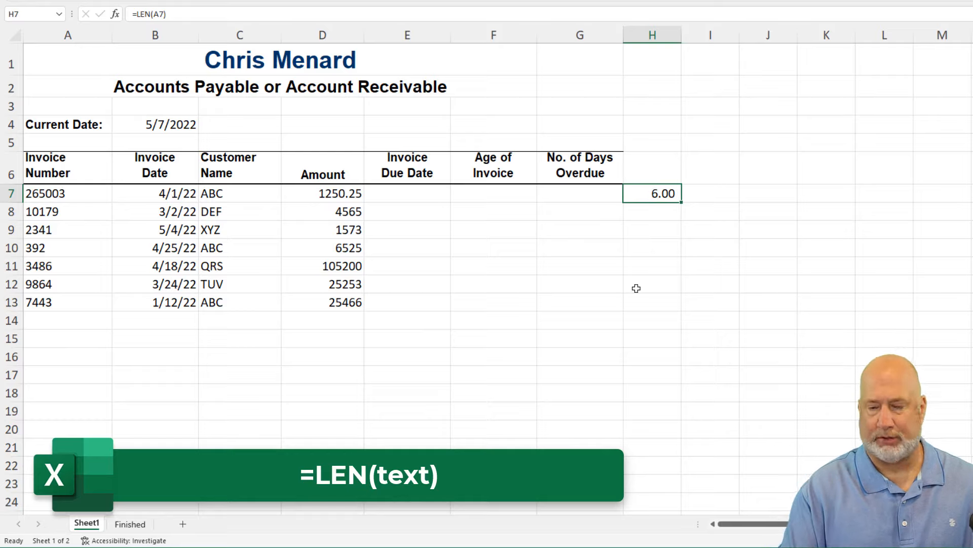
{"action": "key", "text": "Delete"}
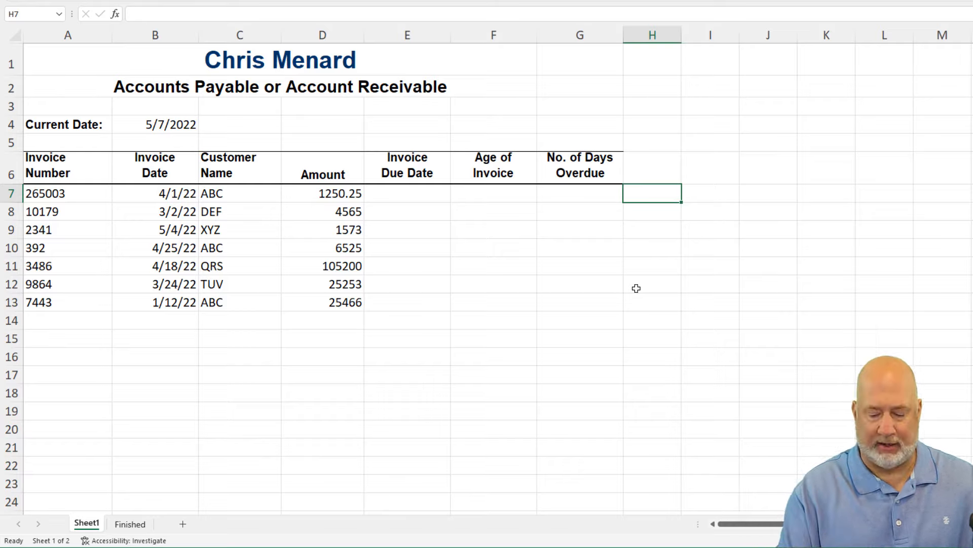
- Enter =TEXT(A7,"000000000") in H7, fill down to H13 and copy the padded numbers
{"action": "type", "text": "=text"}
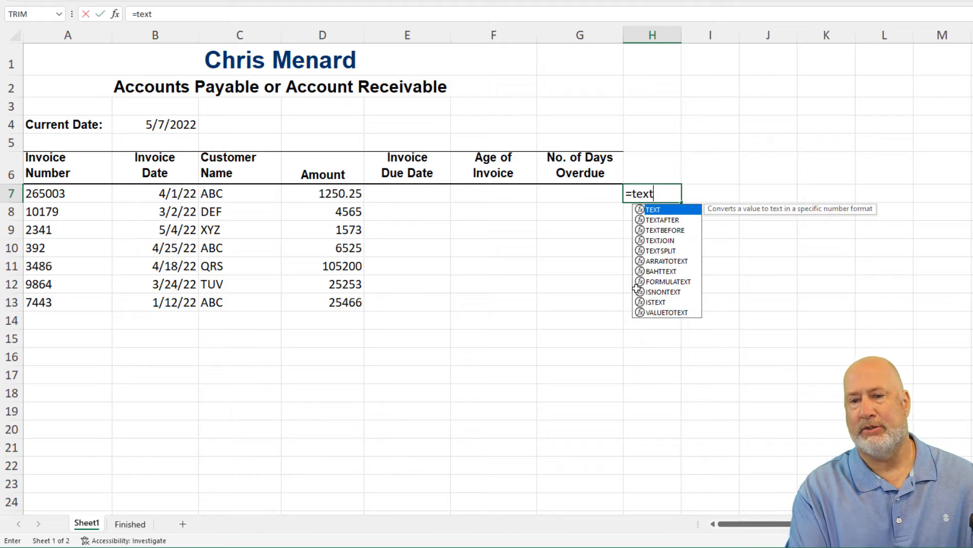
{"action": "left_click", "coordinate": [45, 193]}
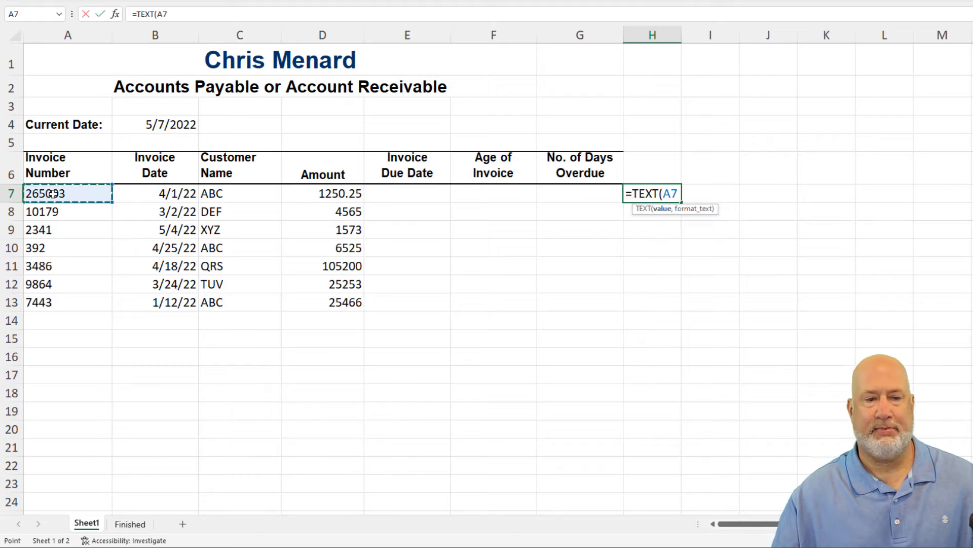
{"action": "type", "text": ","}
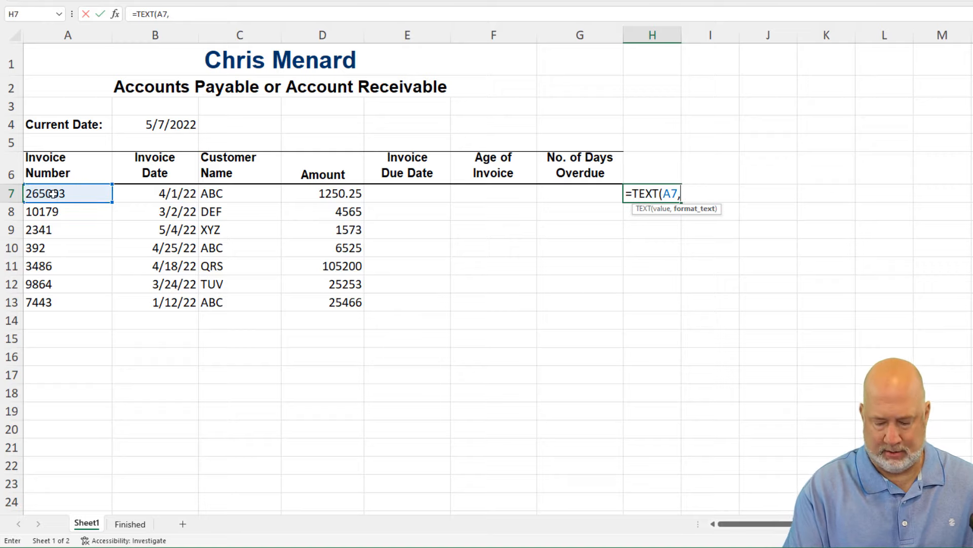
{"action": "type", "text": "\"0)"}
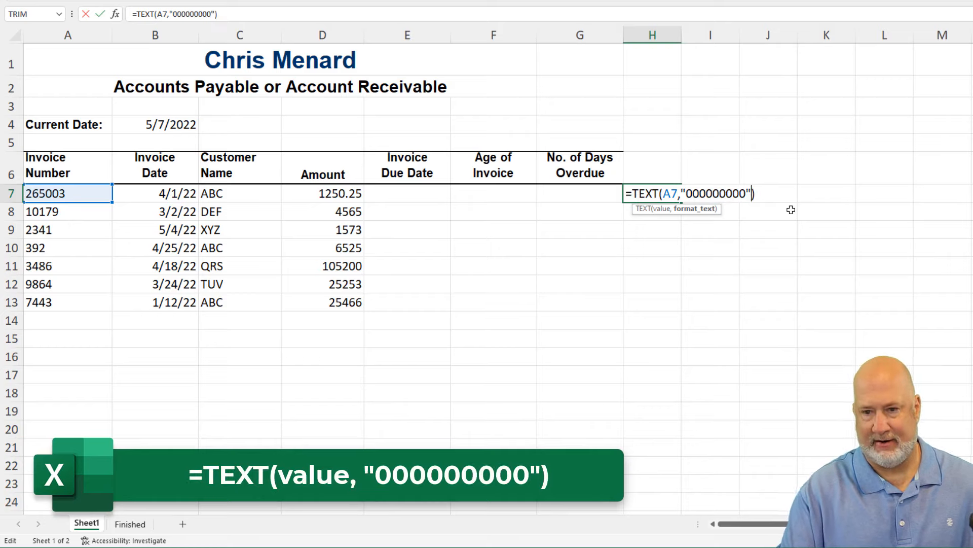
{"action": "key", "text": "enter"}
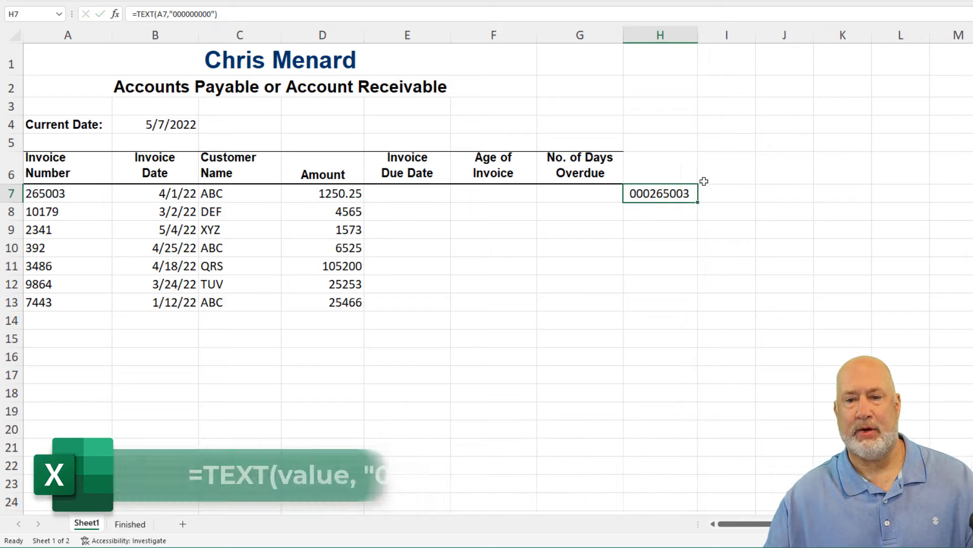
{"action": "left_click_drag", "start_coordinate": [696, 200], "coordinate": [695, 306]}
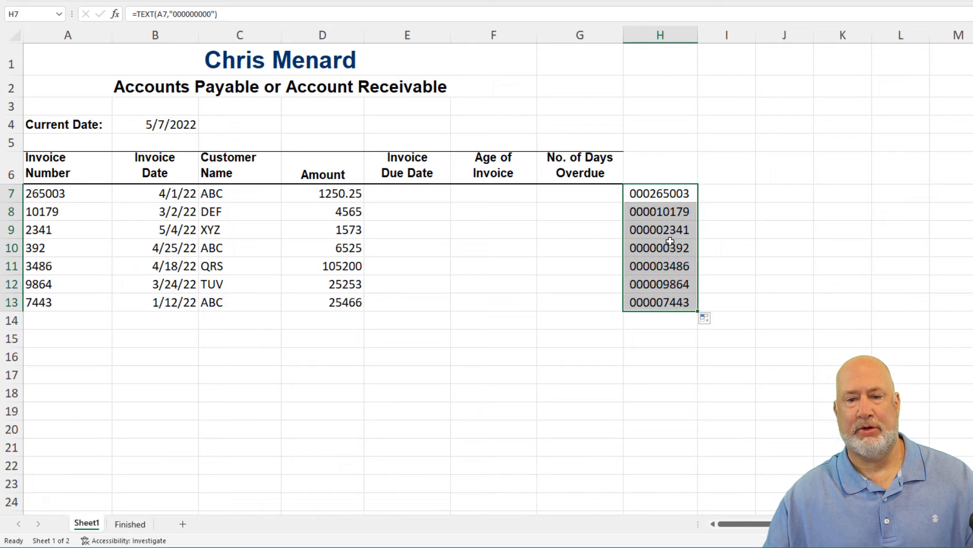
{"action": "right_click", "coordinate": [659, 248]}
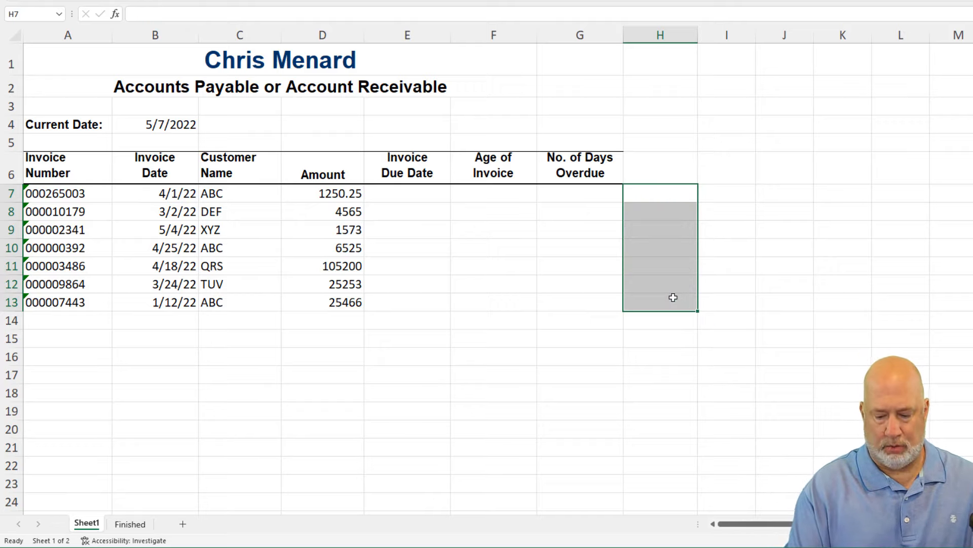
{"action": "type", "text": "=len"}
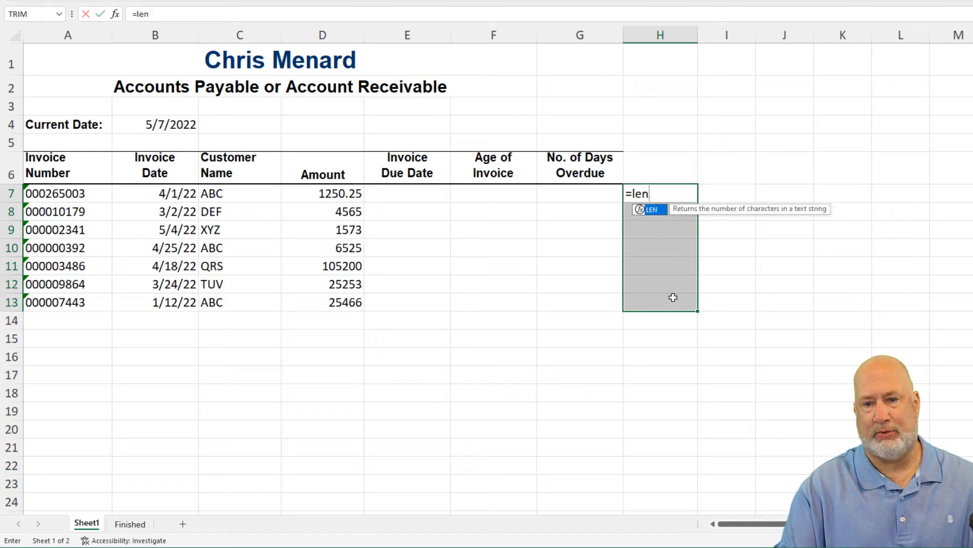
{"action": "key", "text": "enter"}
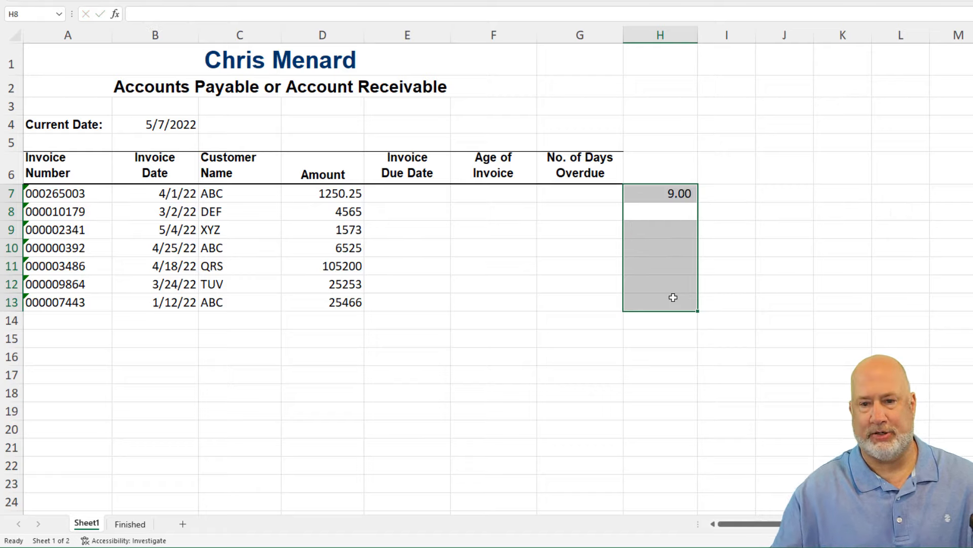
{"action": "left_click", "coordinate": [661, 192]}
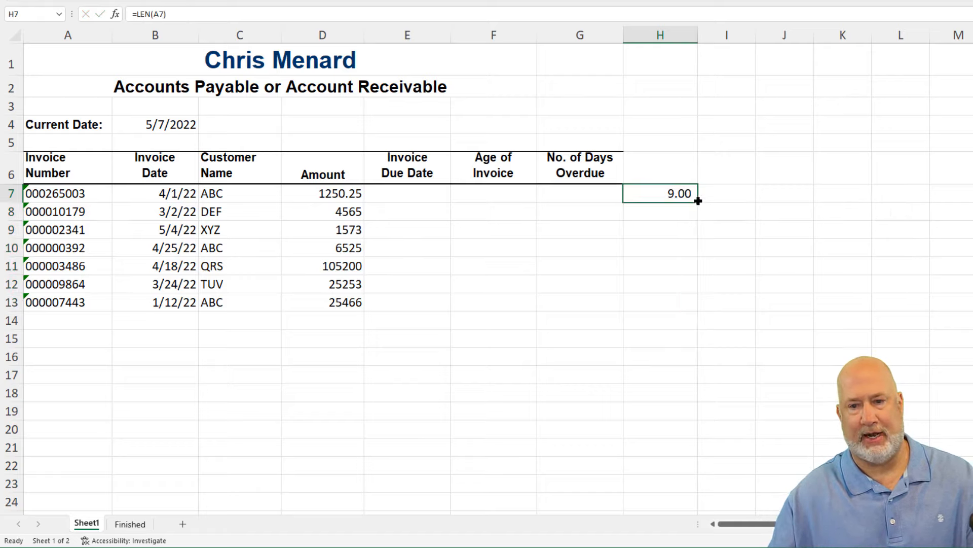
{"action": "left_click_drag", "start_coordinate": [697, 201], "coordinate": [697, 303]}
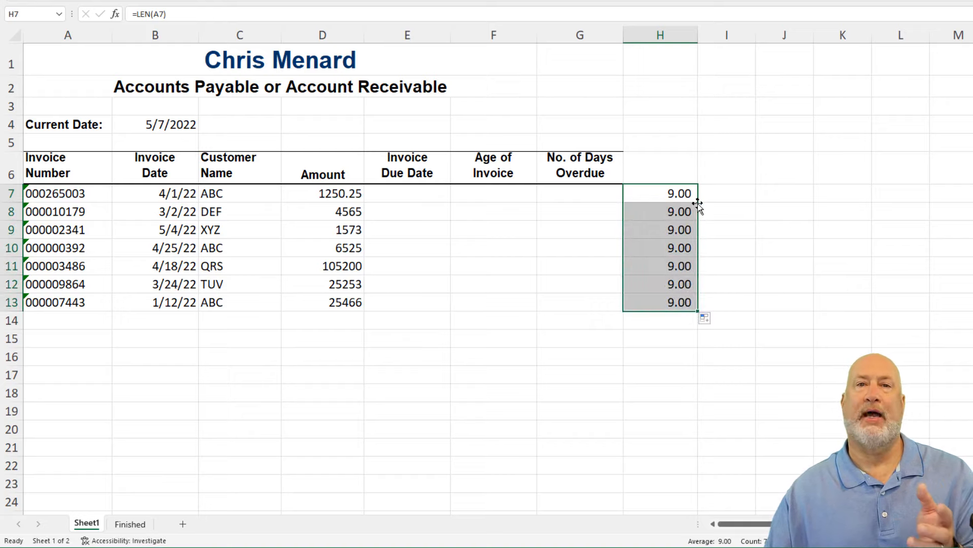
{"action": "mouse_move", "coordinate": [538, 233]}
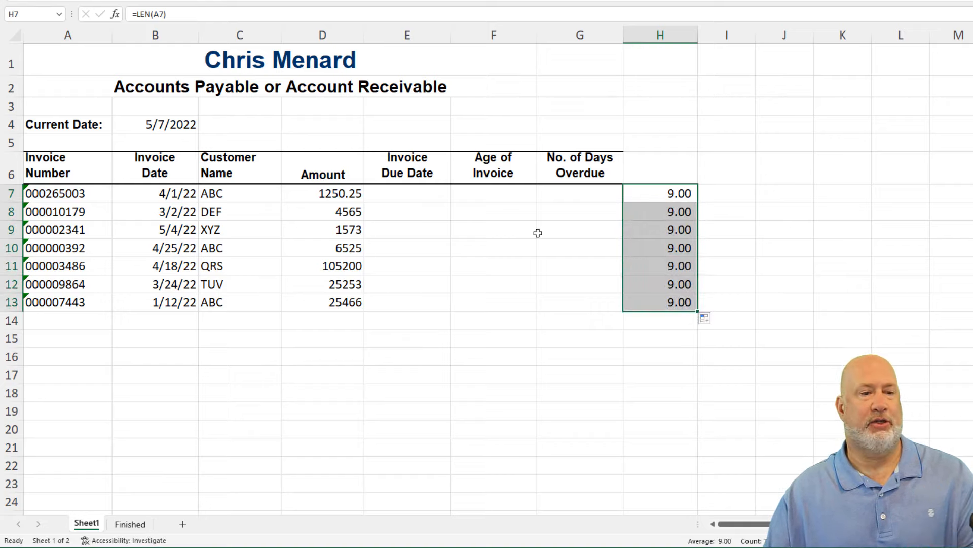
{"action": "mouse_move", "coordinate": [92, 230]}
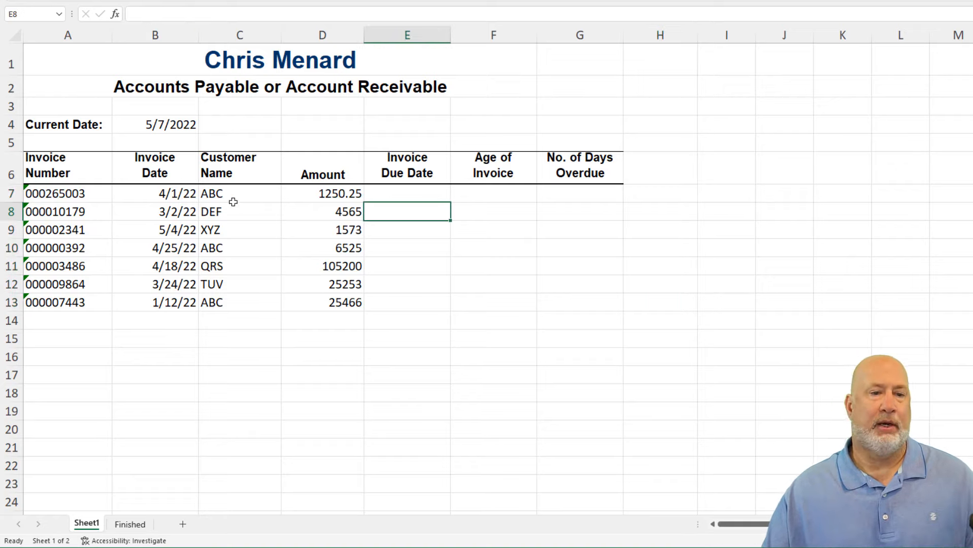
- Center the Customer Name cells C6:C13 horizontally from the Alignment group
{"action": "left_click_drag", "start_coordinate": [155, 193], "coordinate": [154, 284]}
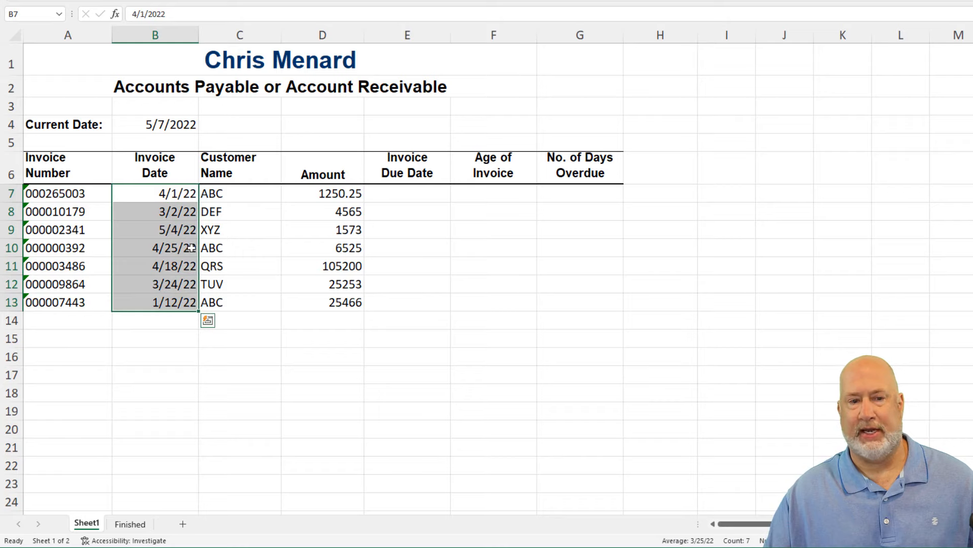
{"action": "left_click", "coordinate": [239, 192]}
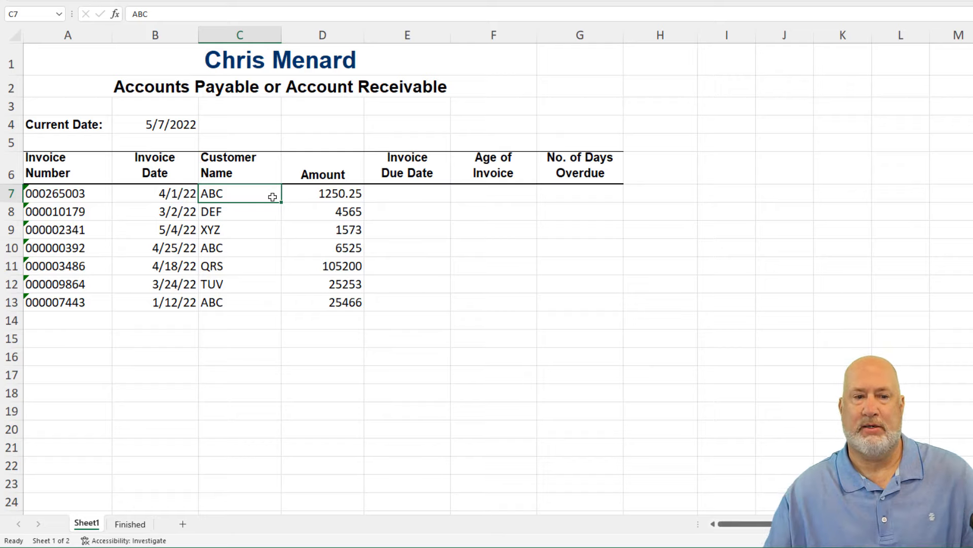
{"action": "mouse_move", "coordinate": [233, 206]}
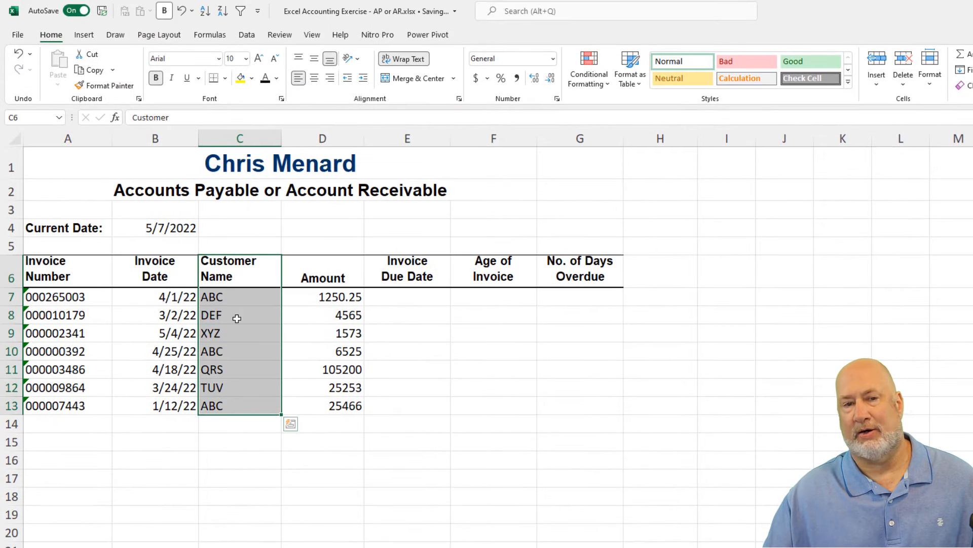
{"action": "left_click", "coordinate": [313, 78]}
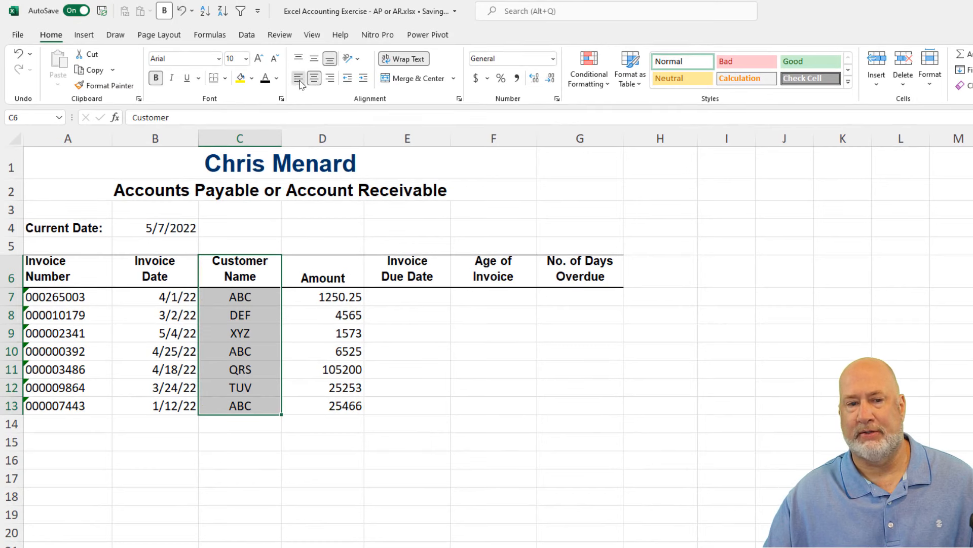
{"action": "left_click", "coordinate": [298, 78]}
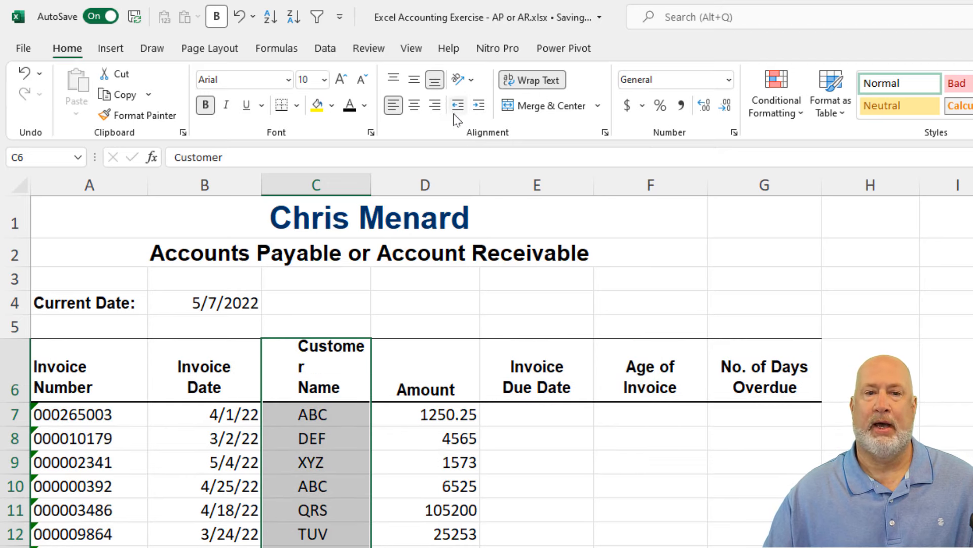
{"action": "mouse_move", "coordinate": [457, 104]}
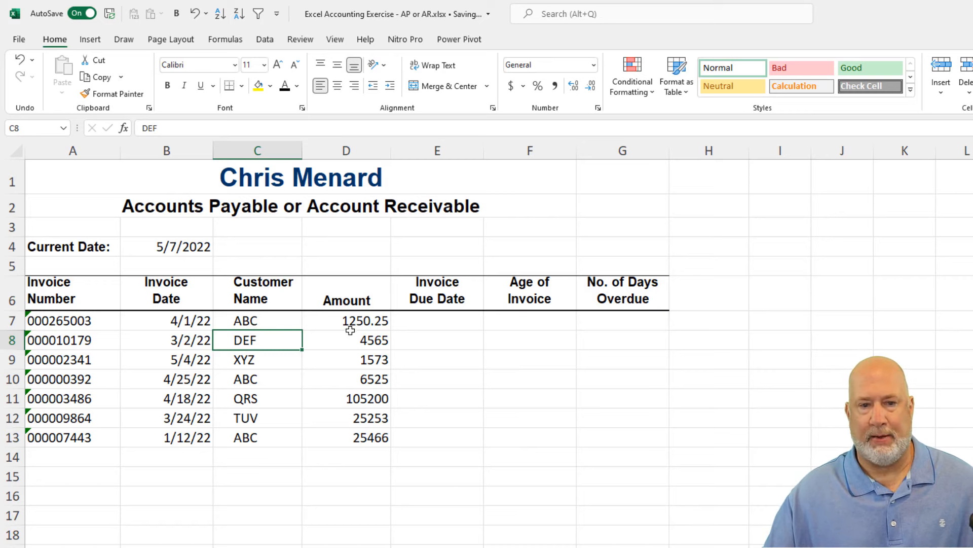
- Format the amounts D7:D13 as Currency after trying Comma and Accounting styles
{"action": "left_click_drag", "start_coordinate": [346, 321], "coordinate": [346, 437]}
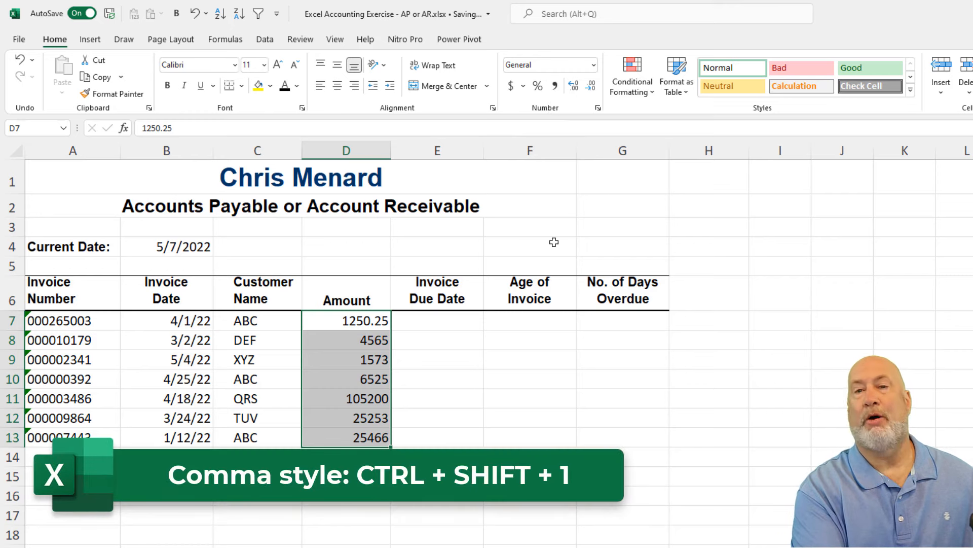
{"action": "key", "text": "ctrl+shift+1"}
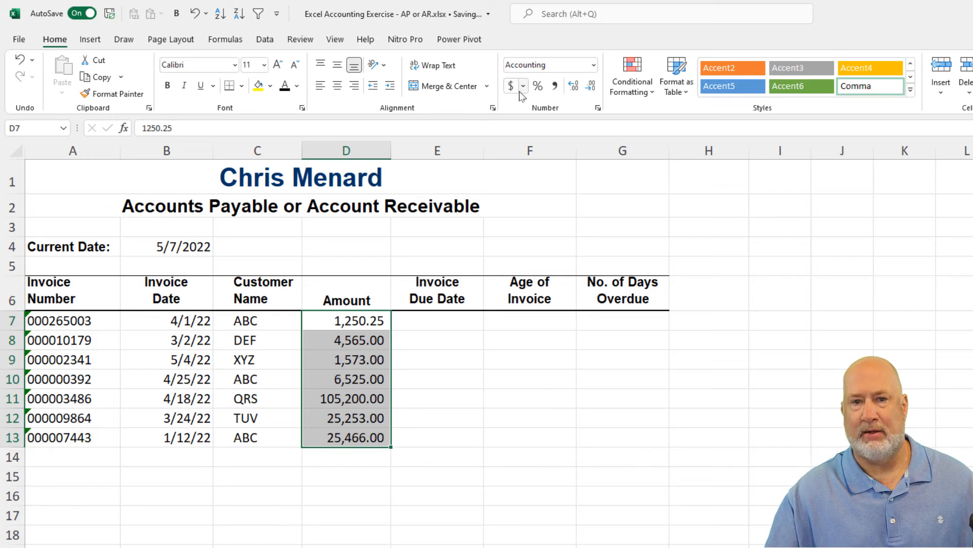
{"action": "left_click", "coordinate": [510, 85]}
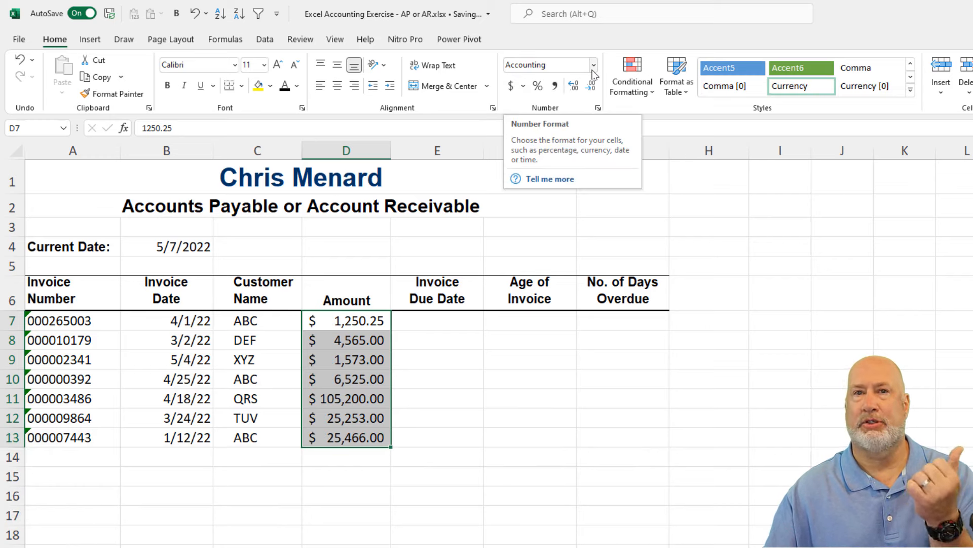
{"action": "left_click", "coordinate": [592, 65]}
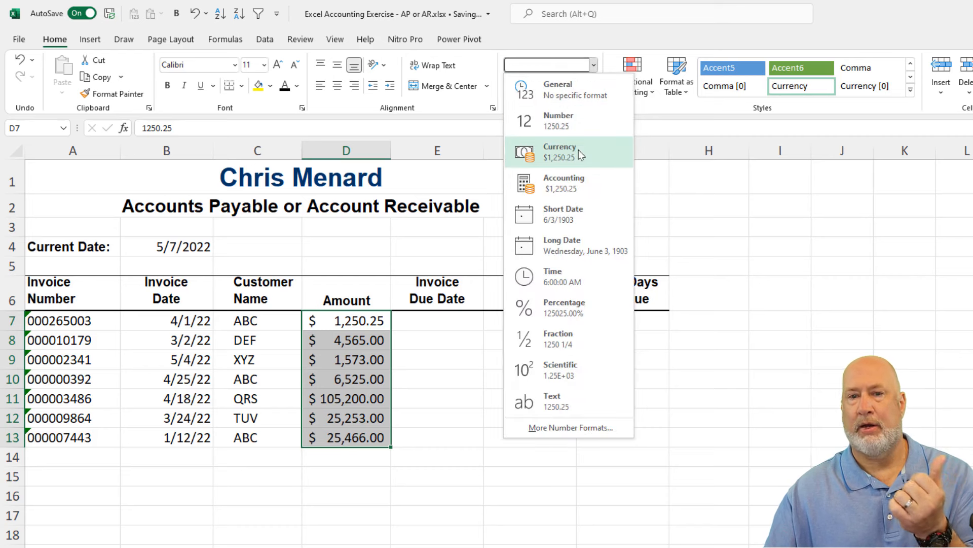
{"action": "mouse_move", "coordinate": [593, 68]}
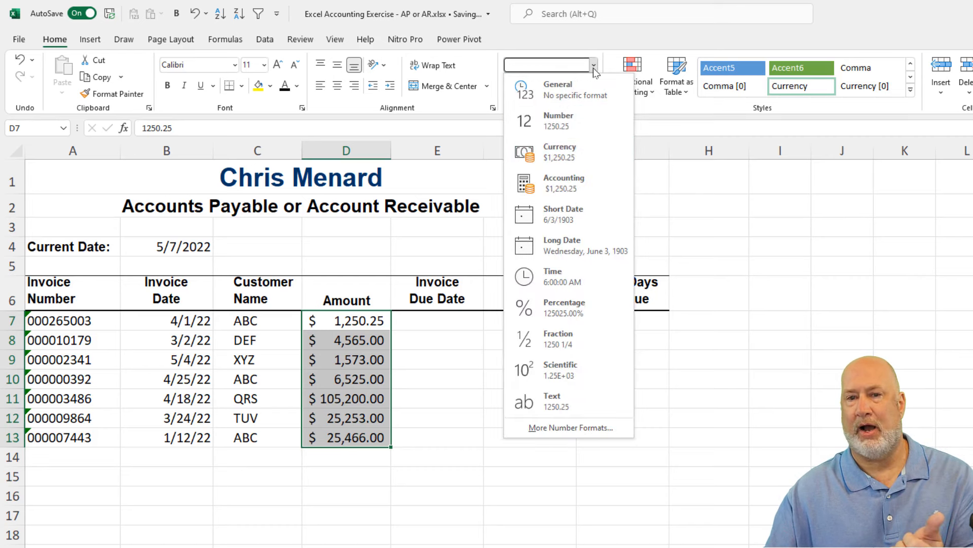
{"action": "left_click", "coordinate": [559, 151]}
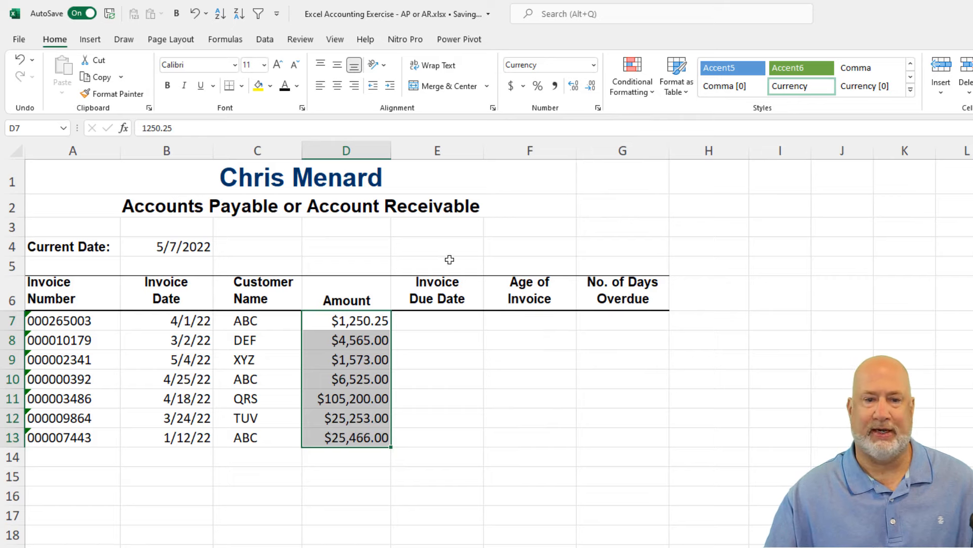
{"action": "left_click", "coordinate": [437, 320]}
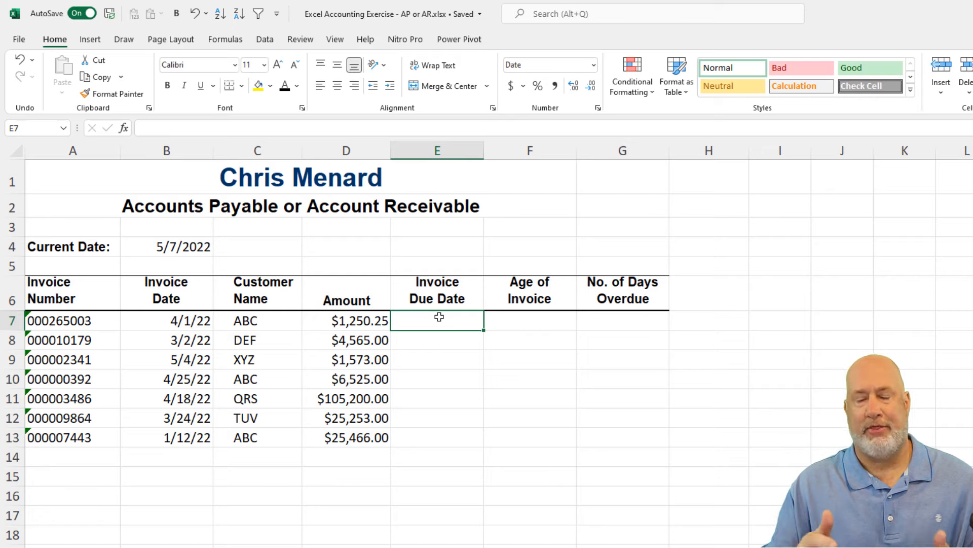
- Enter =B7+30 in E7 as the due date and fill it down to E13
{"action": "type", "text": "="}
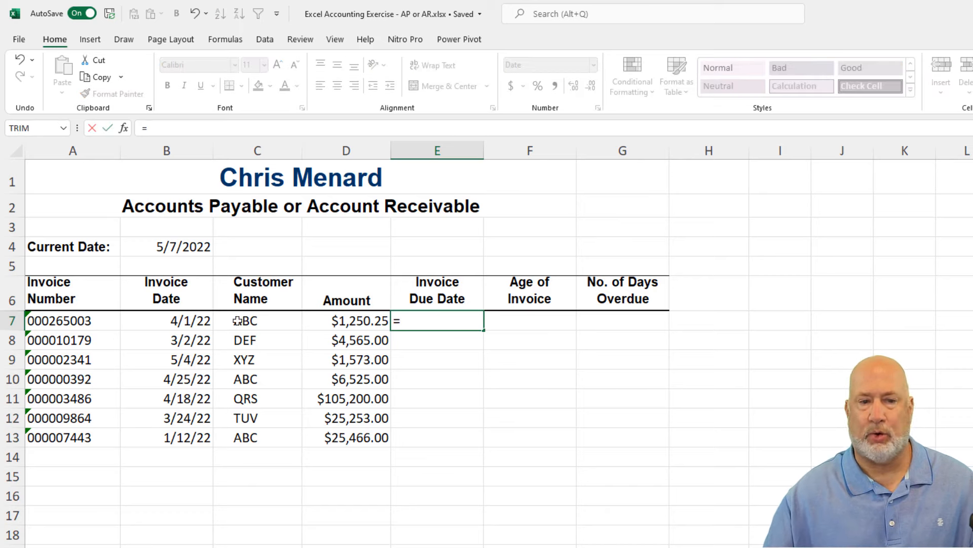
{"action": "left_click", "coordinate": [165, 320]}
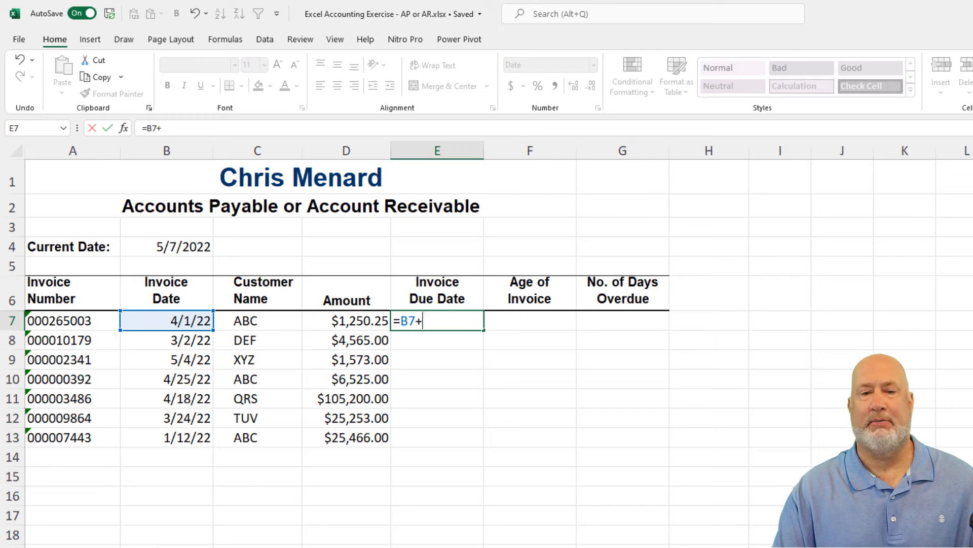
{"action": "type", "text": "30"}
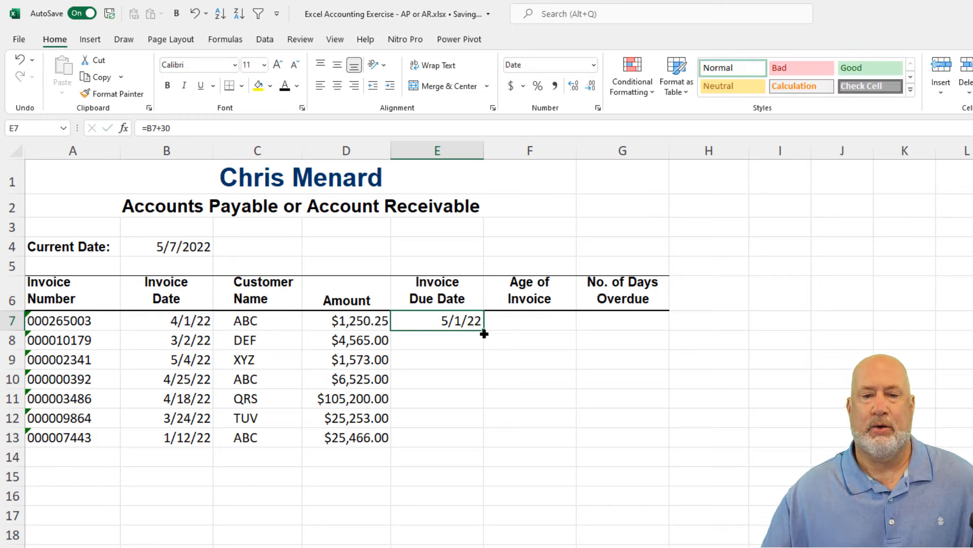
{"action": "left_click_drag", "start_coordinate": [484, 328], "coordinate": [484, 437]}
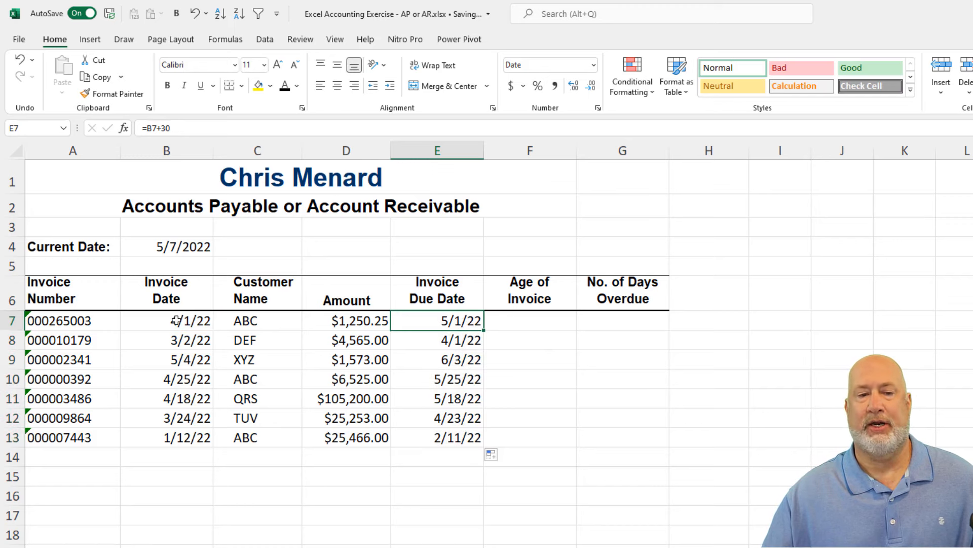
{"action": "left_click", "coordinate": [166, 321]}
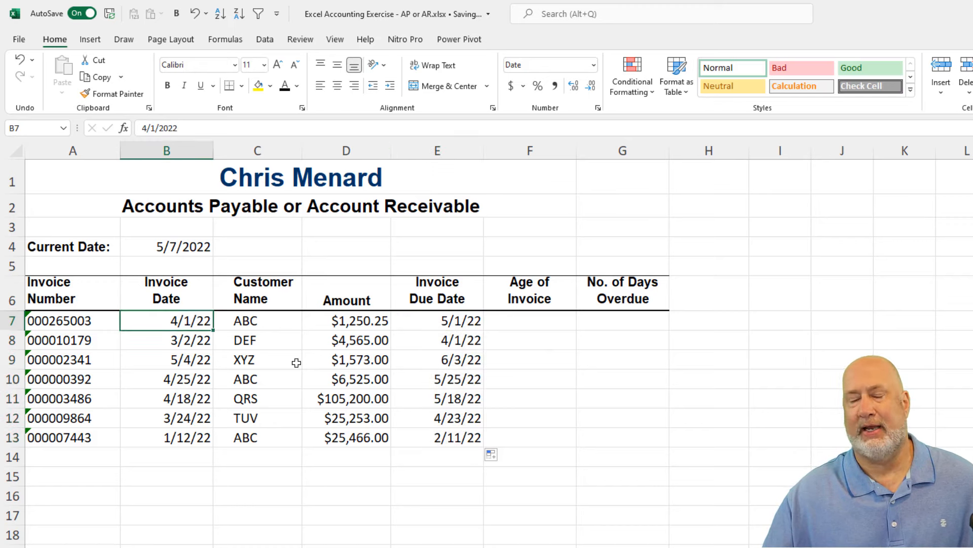
{"action": "left_click", "coordinate": [530, 320]}
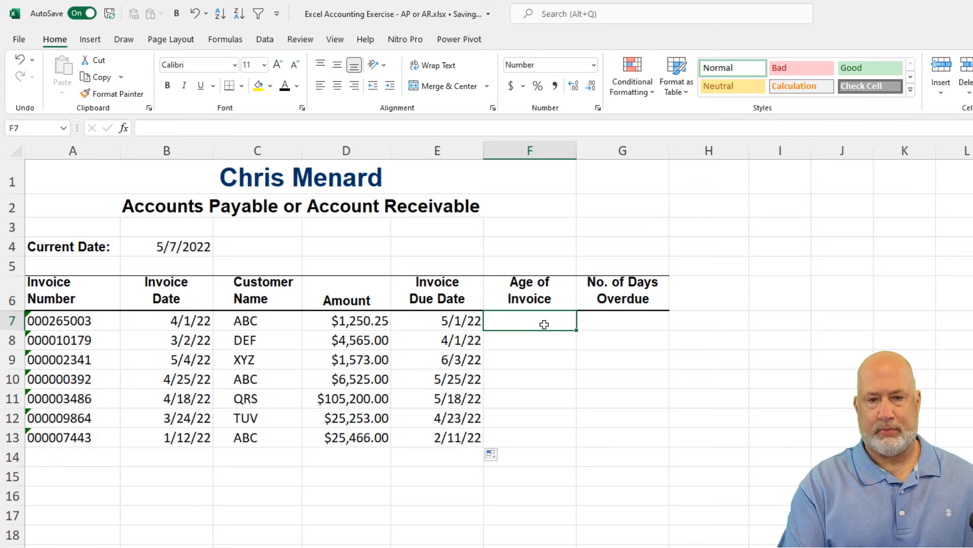
- Enter =$B$4-B7 in F7 for invoice age and fill it down to F13
{"action": "type", "text": "=B4"}
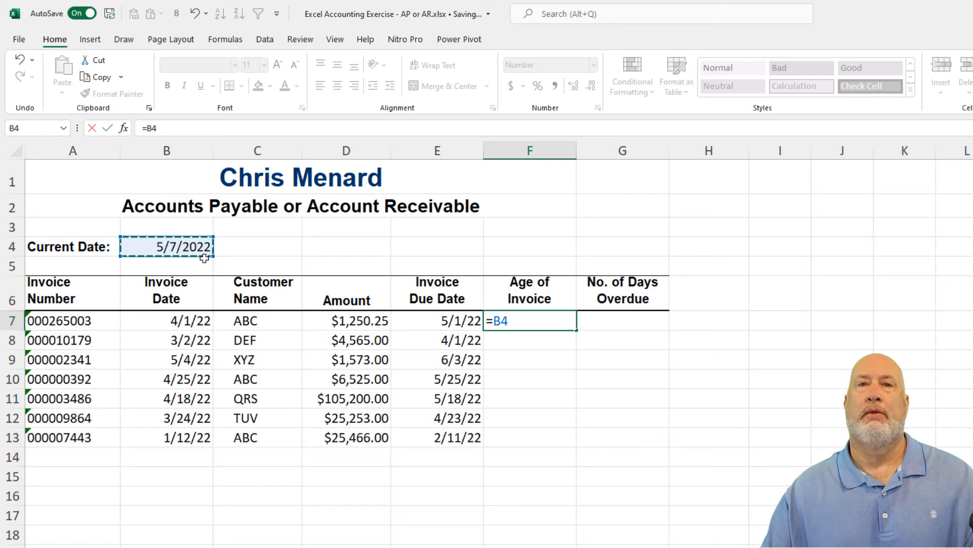
{"action": "key", "text": "f4"}
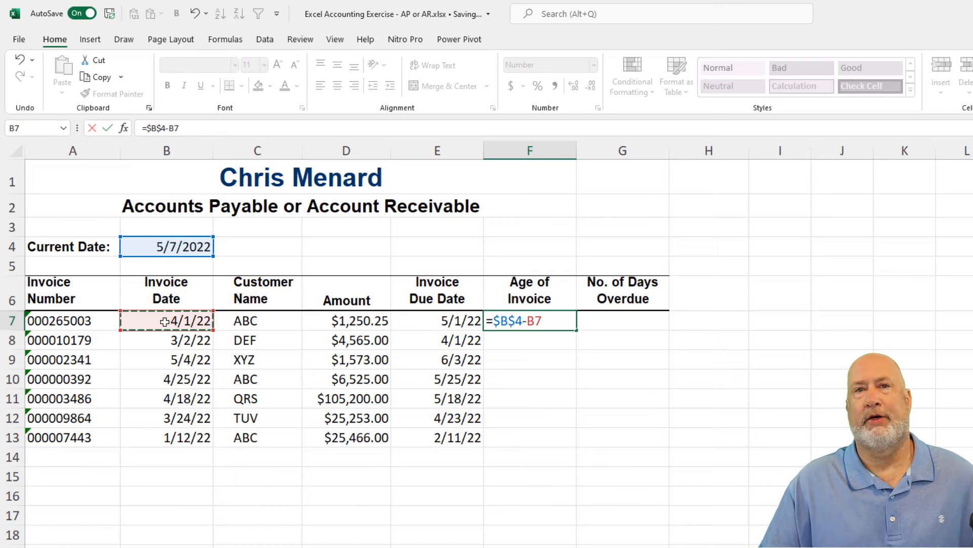
{"action": "key", "text": "Enter"}
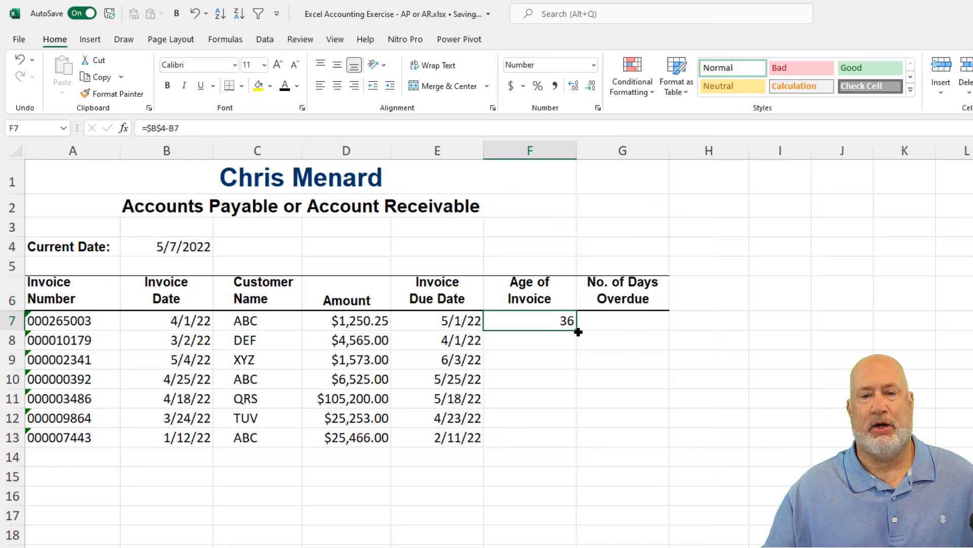
{"action": "left_click_drag", "start_coordinate": [578, 330], "coordinate": [578, 447]}
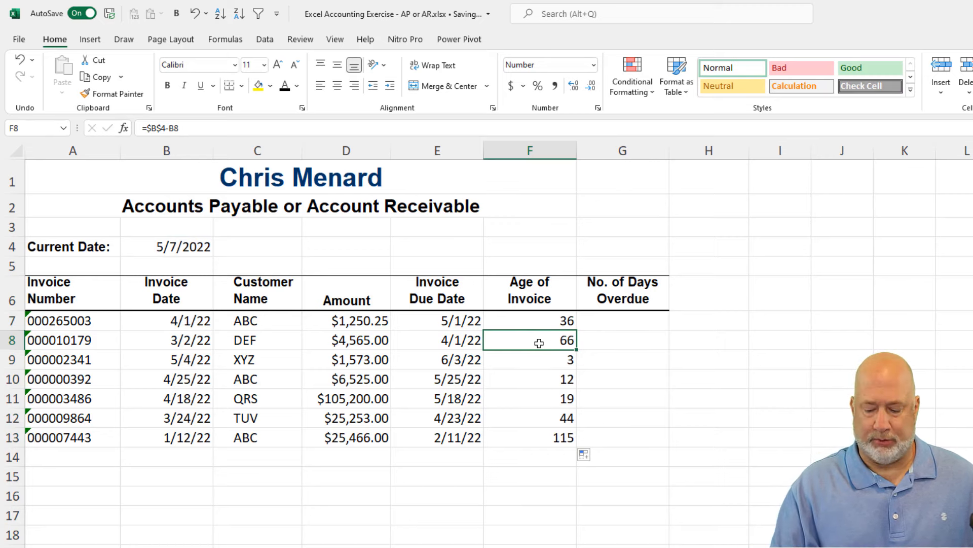
{"action": "left_click", "coordinate": [529, 378]}
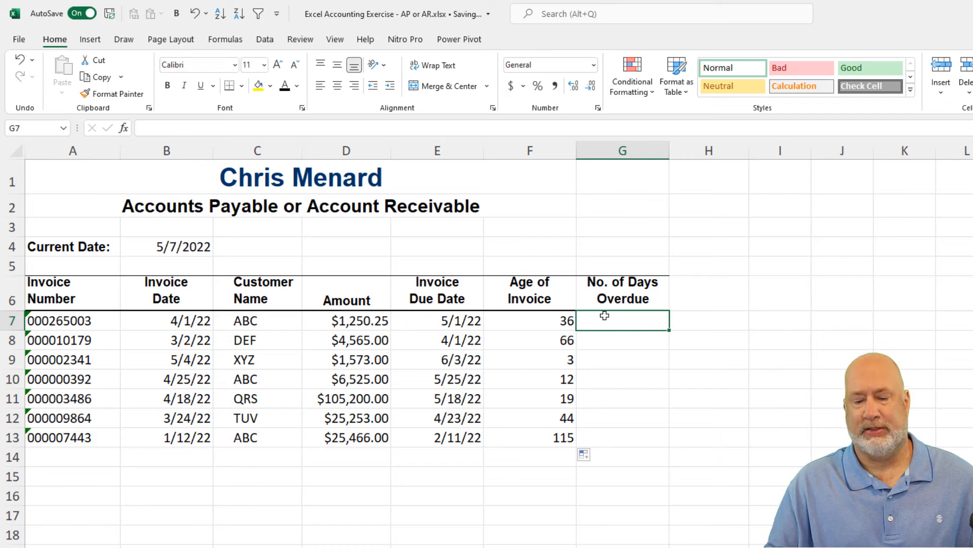
- Enter =F7-30 in G7 for days overdue, fill to G13 and review the age formulas
{"action": "type", "text": "=F7"}
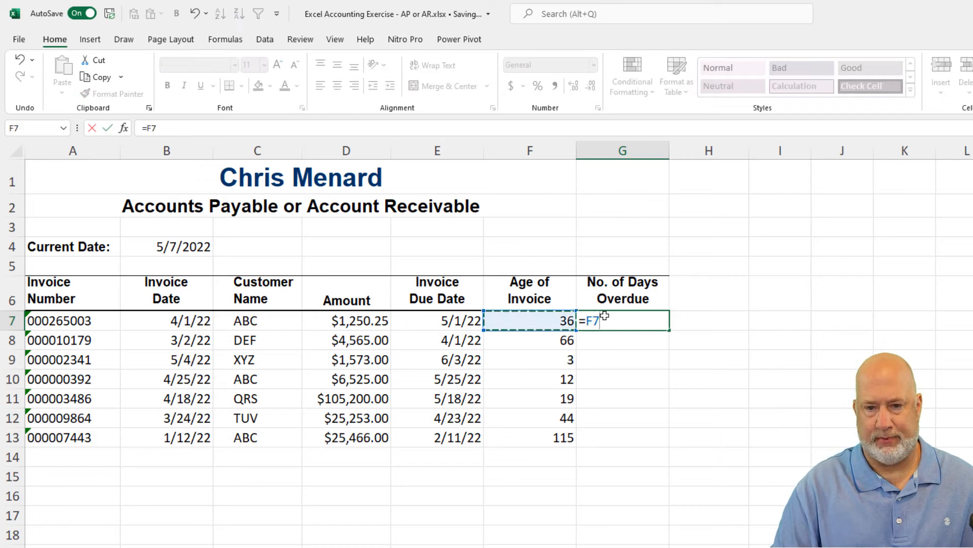
{"action": "type", "text": "-30"}
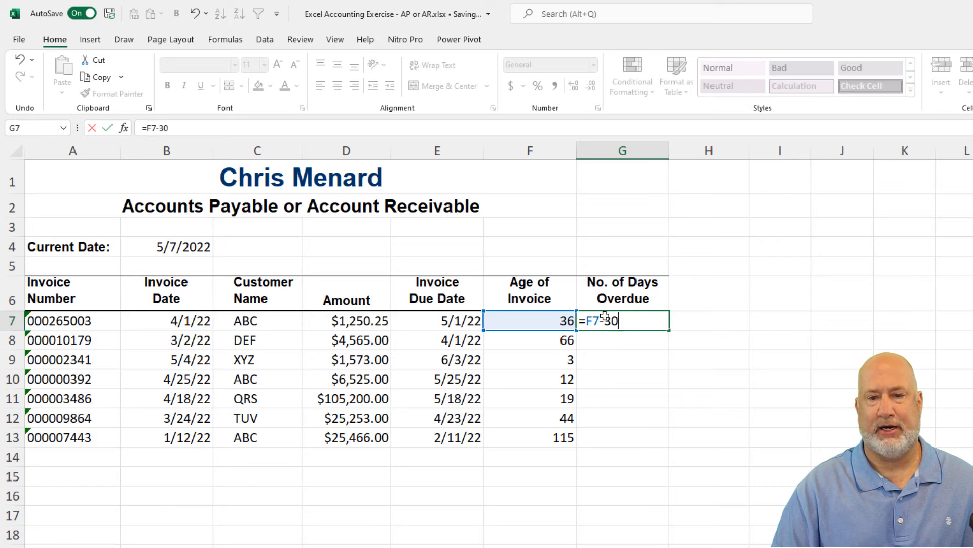
{"action": "key", "text": "Enter"}
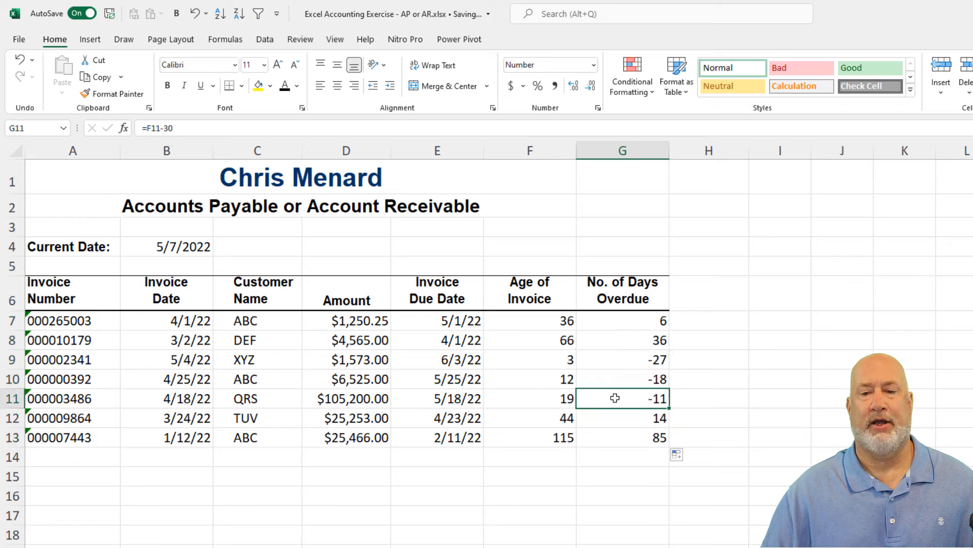
{"action": "left_click", "coordinate": [621, 436]}
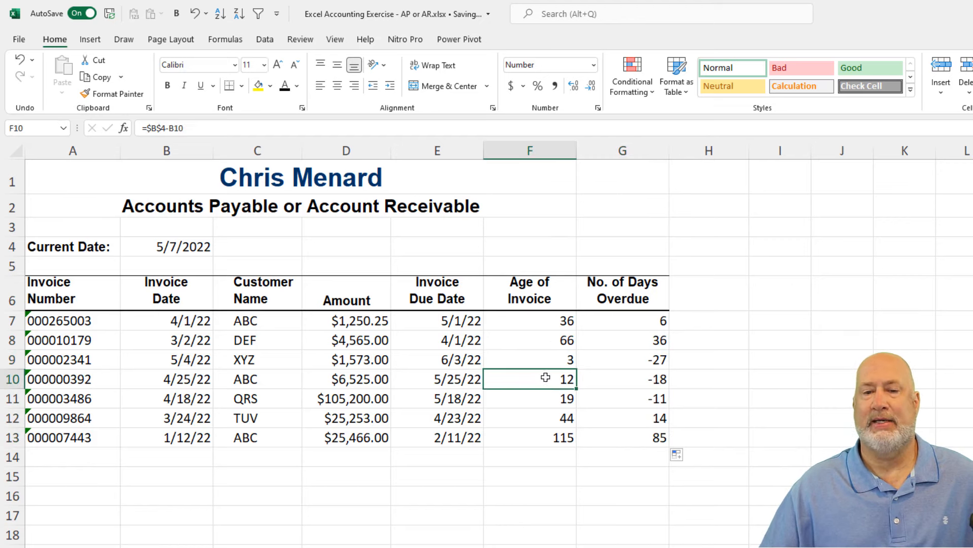
{"action": "left_click", "coordinate": [530, 359]}
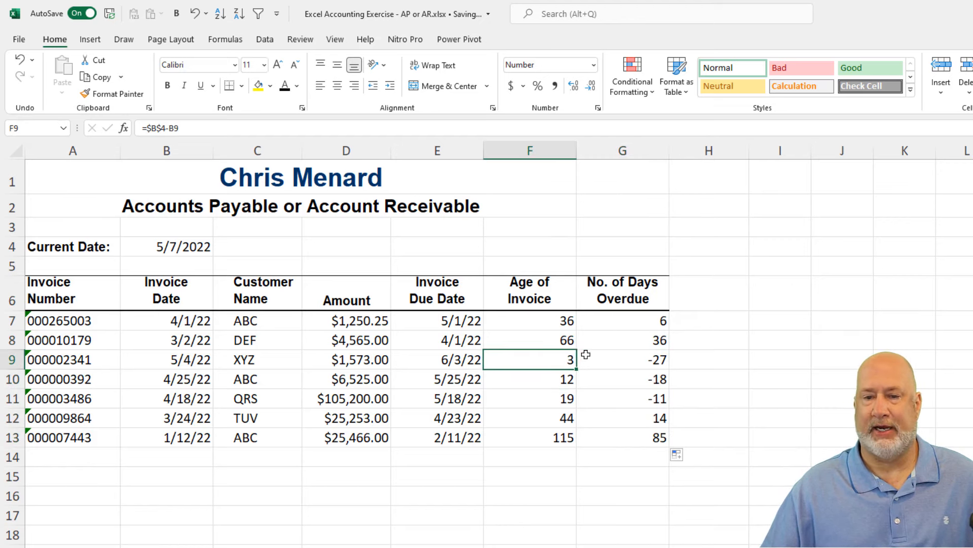
{"action": "left_click", "coordinate": [622, 476]}
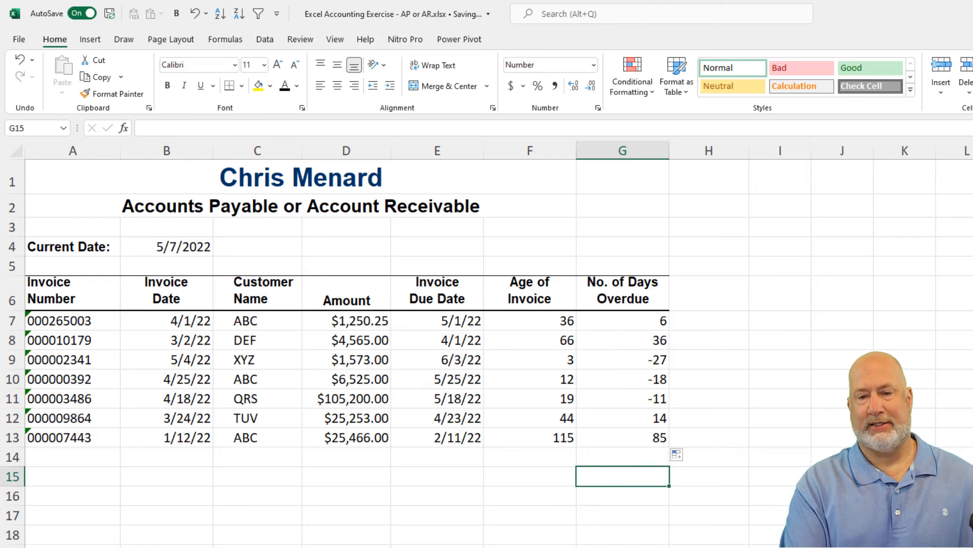
- Enter =AVERAGE(G7:G13) below the overdue column, returning 12
{"action": "type", "text": "=AVERAGE("}
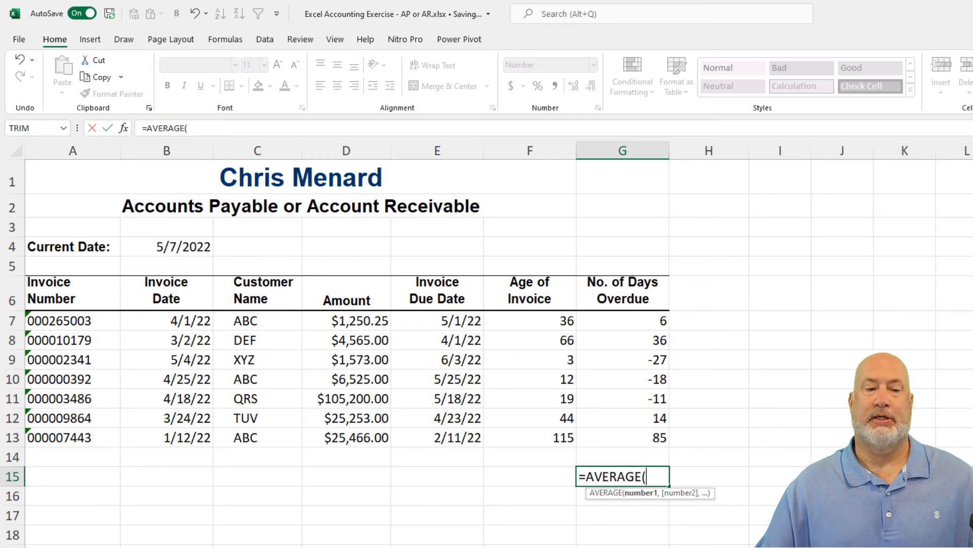
{"action": "scroll", "scroll_direction": "down", "scroll_amount": 3}
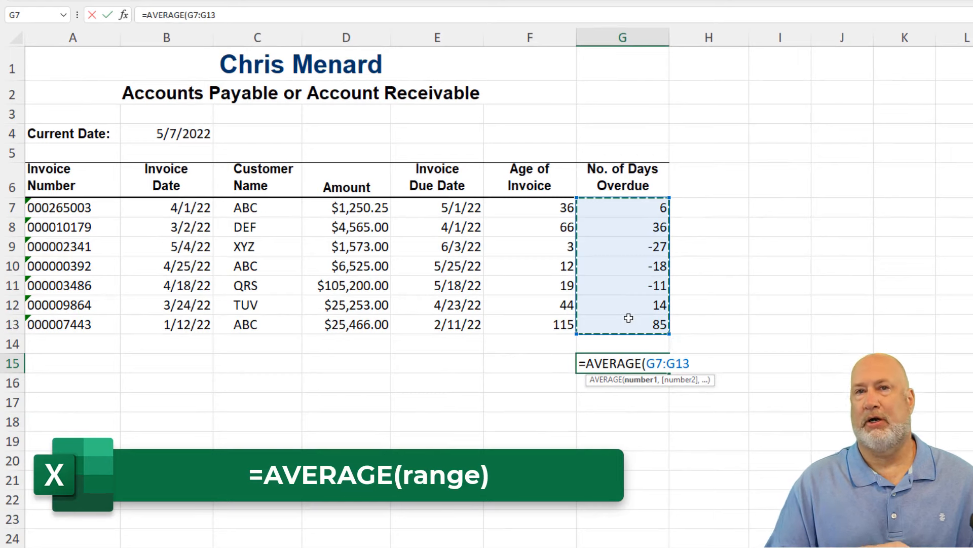
{"action": "key", "text": "Enter"}
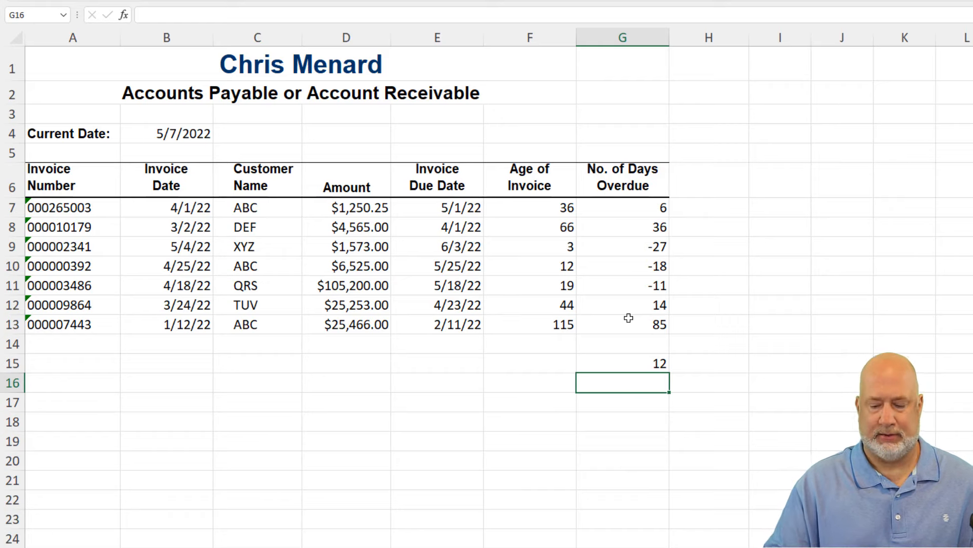
- Enter =AVERAGEIF(G7:G13,">0") in G16 to average only positive days overdue, returning 35
{"action": "type", "text": "="}
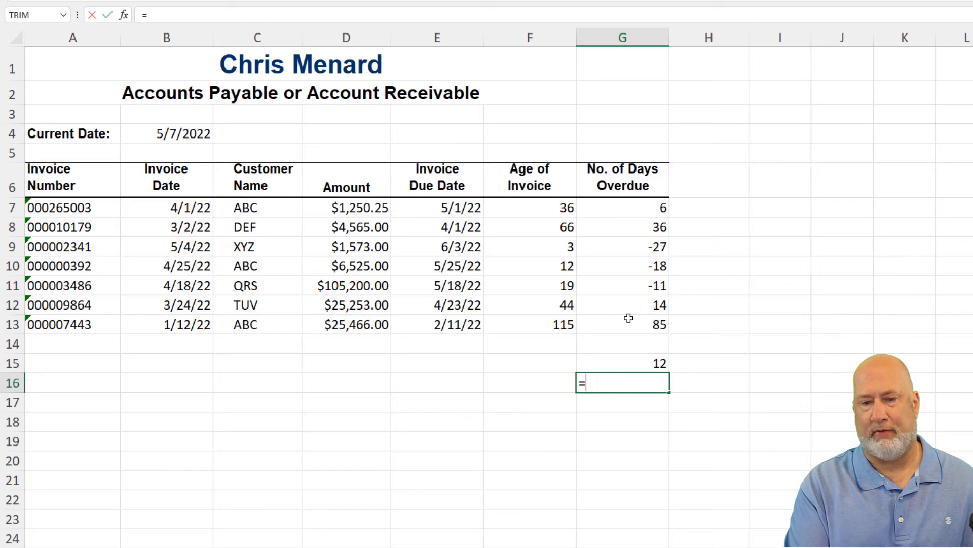
{"action": "type", "text": "avera"}
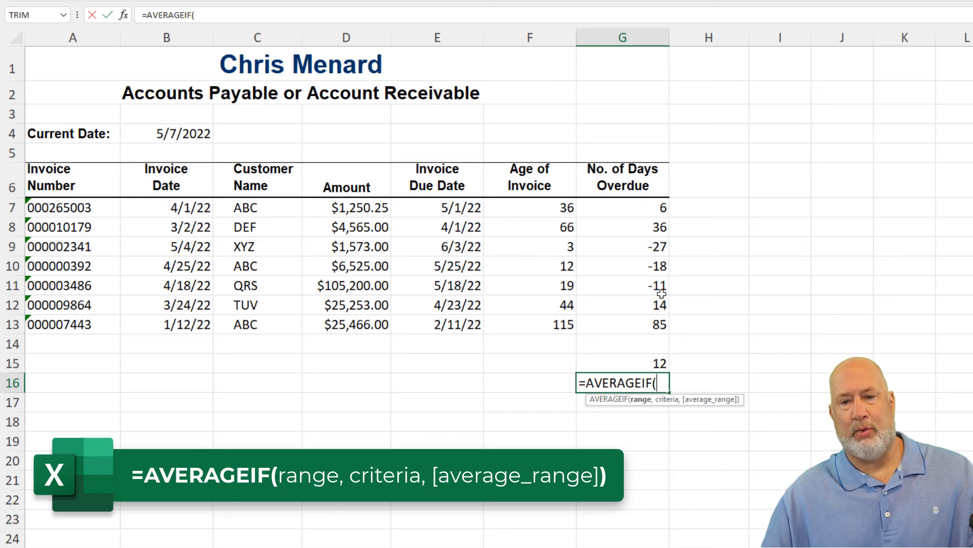
{"action": "left_click_drag", "start_coordinate": [621, 207], "coordinate": [622, 305]}
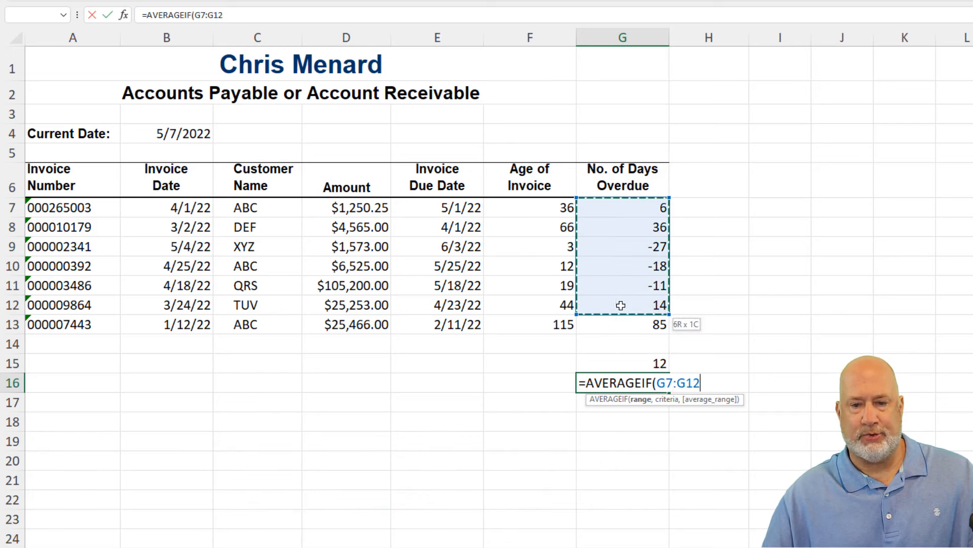
{"action": "left_click", "coordinate": [622, 325]}
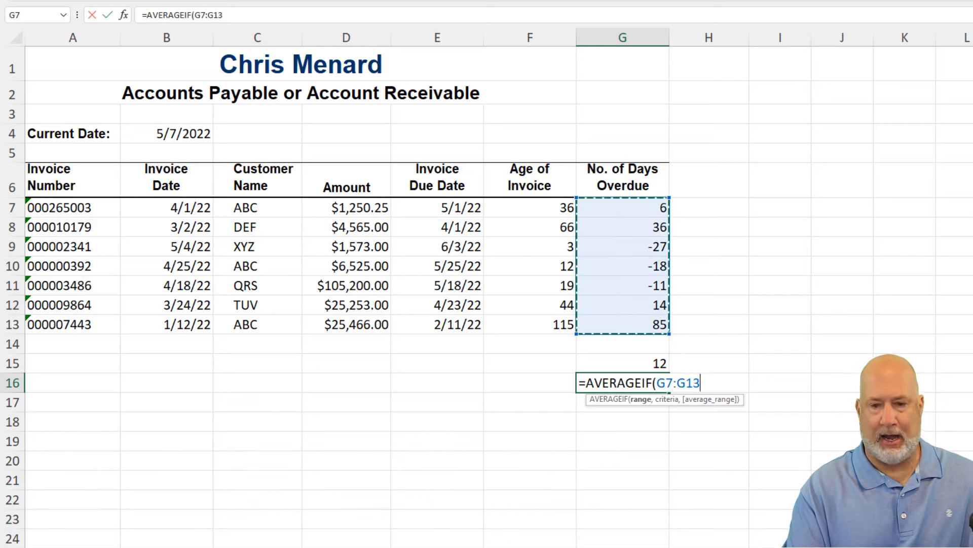
{"action": "type", "text": ","}
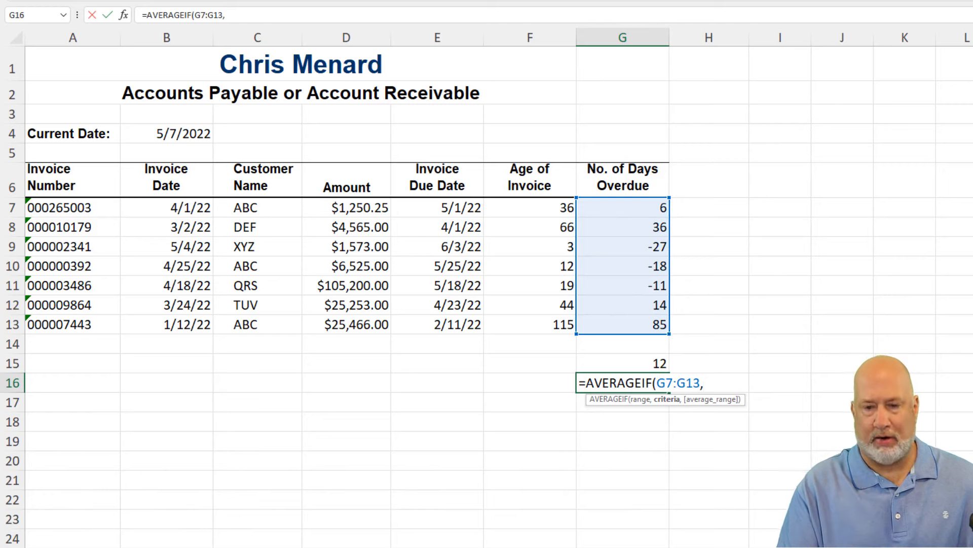
{"action": "type", "text": "\""}
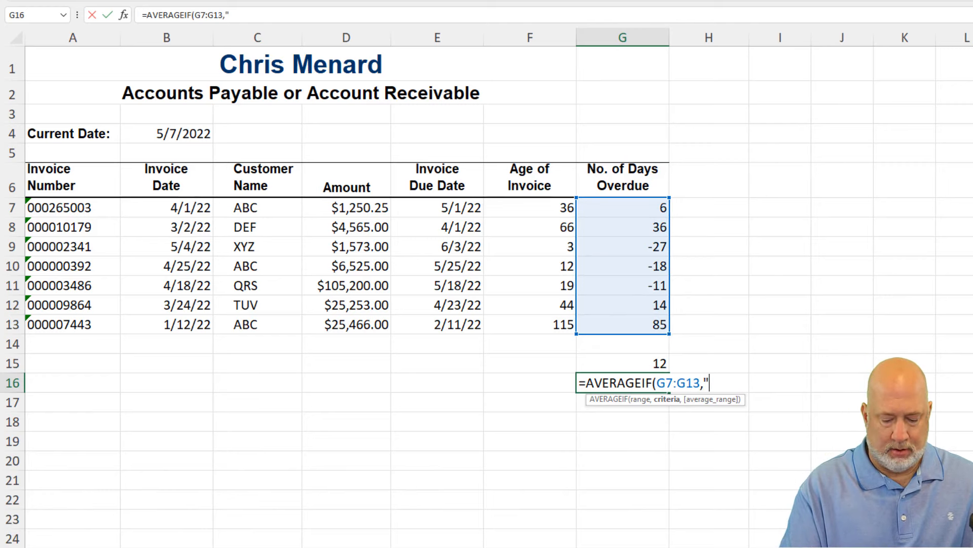
{"action": "type", "text": ">0"}
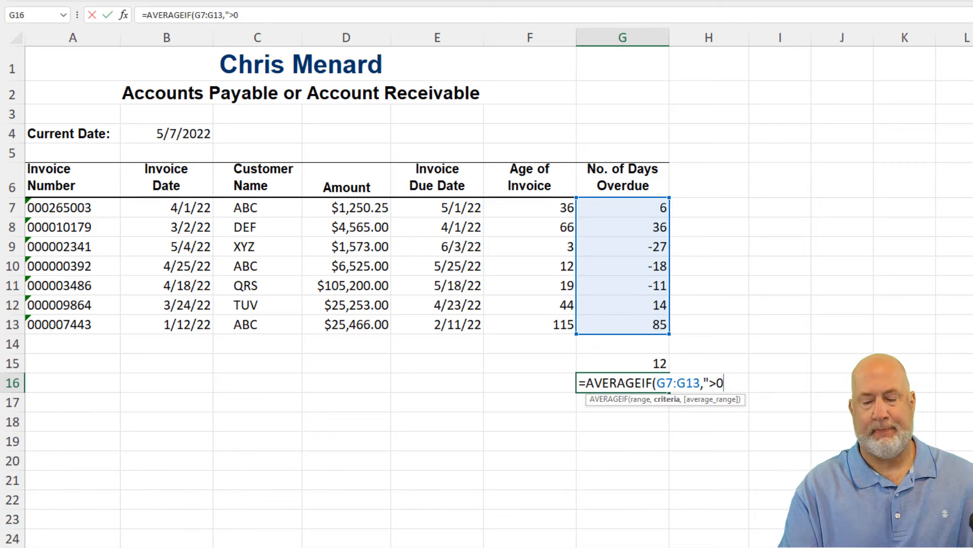
{"action": "type", "text": "\""}
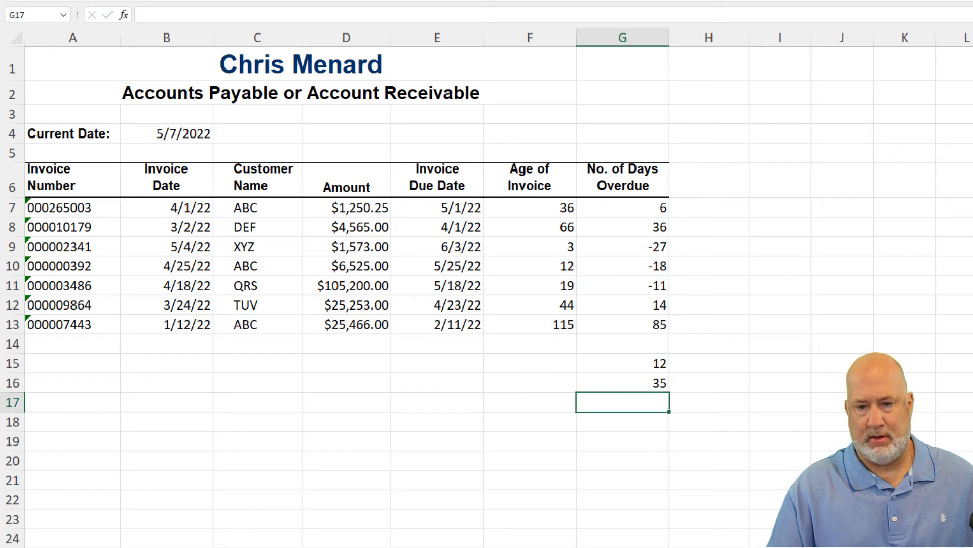
{"action": "left_click", "coordinate": [621, 382]}
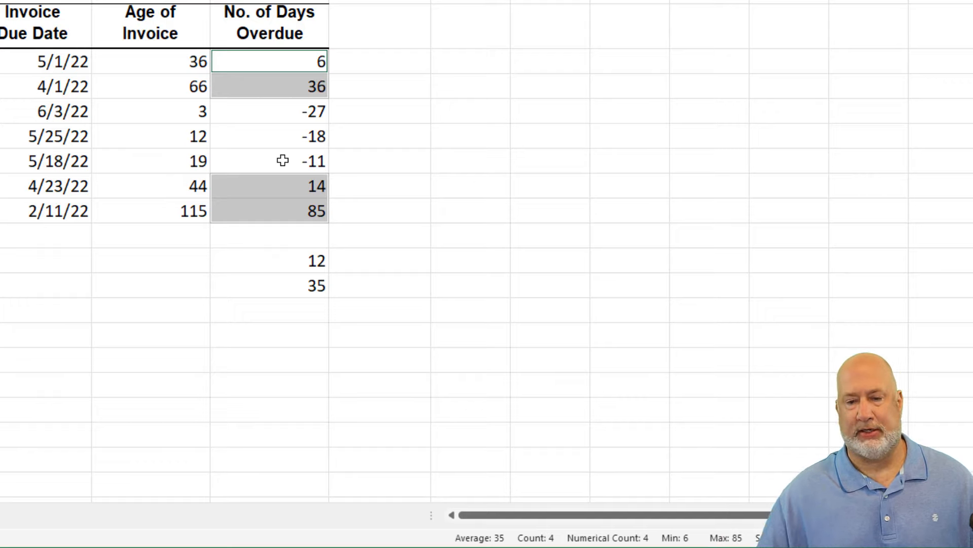
{"action": "left_click", "coordinate": [269, 286]}
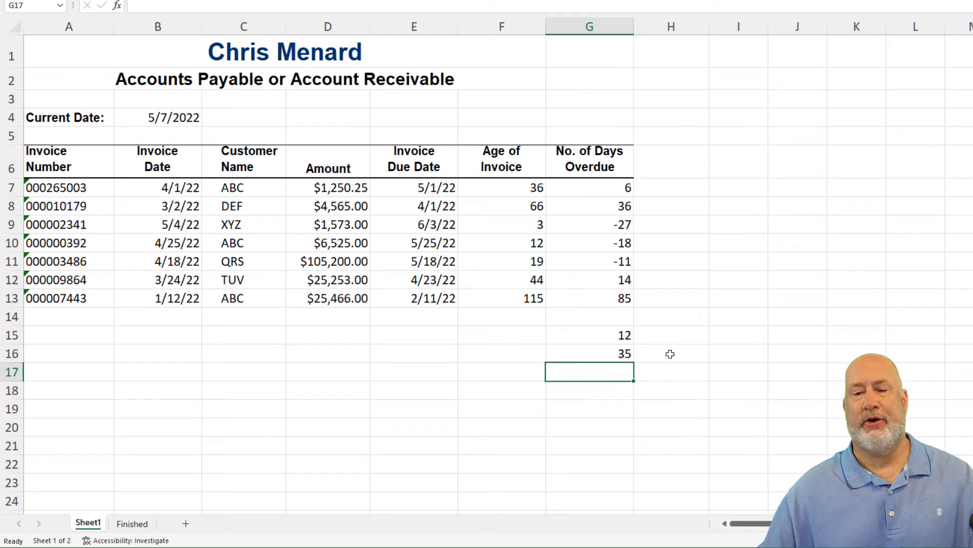
{"action": "type", "text": "=form"}
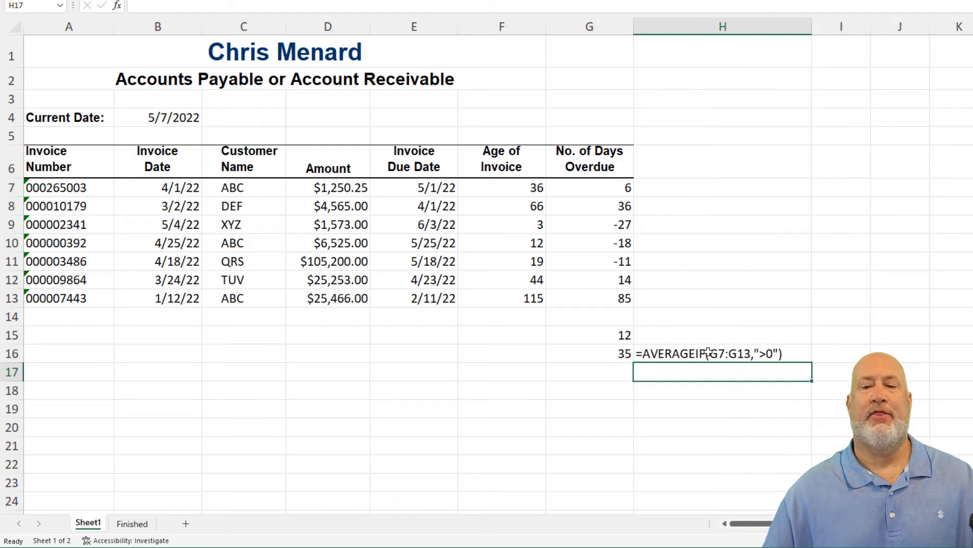
- Enter =AVERAGEIF(C7:C13,"ABC",G7:G13) in G17 to average days overdue for customer ABC
{"action": "left_click", "coordinate": [722, 353]}
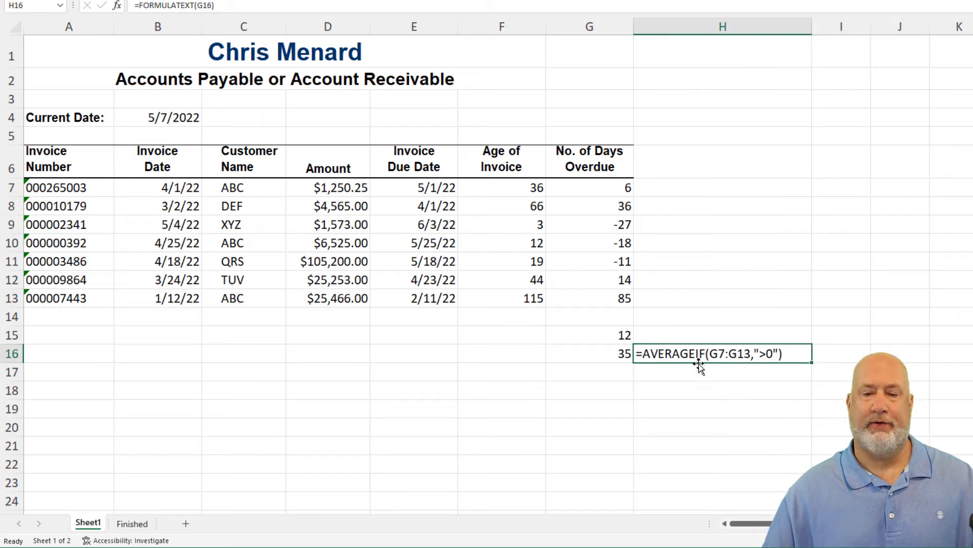
{"action": "left_click", "coordinate": [589, 373]}
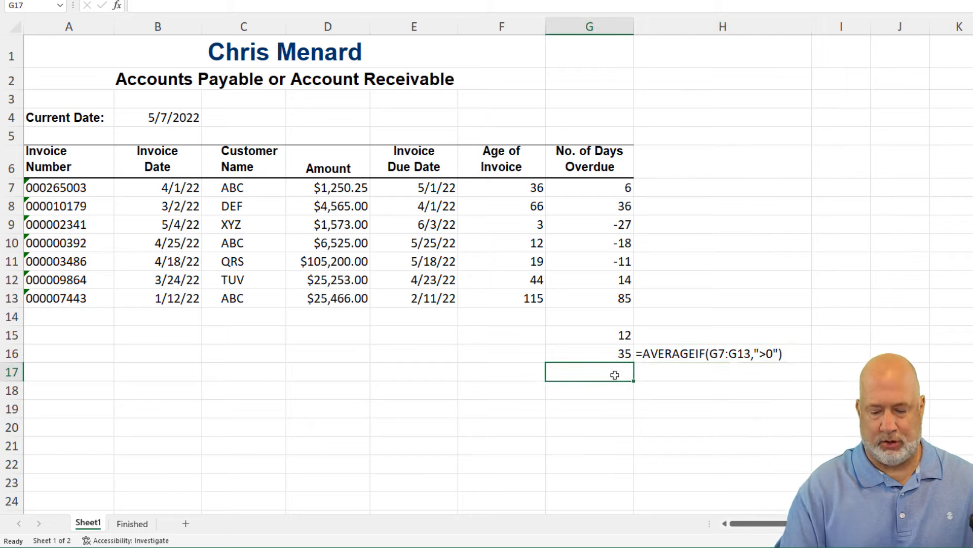
{"action": "type", "text": "=averag"}
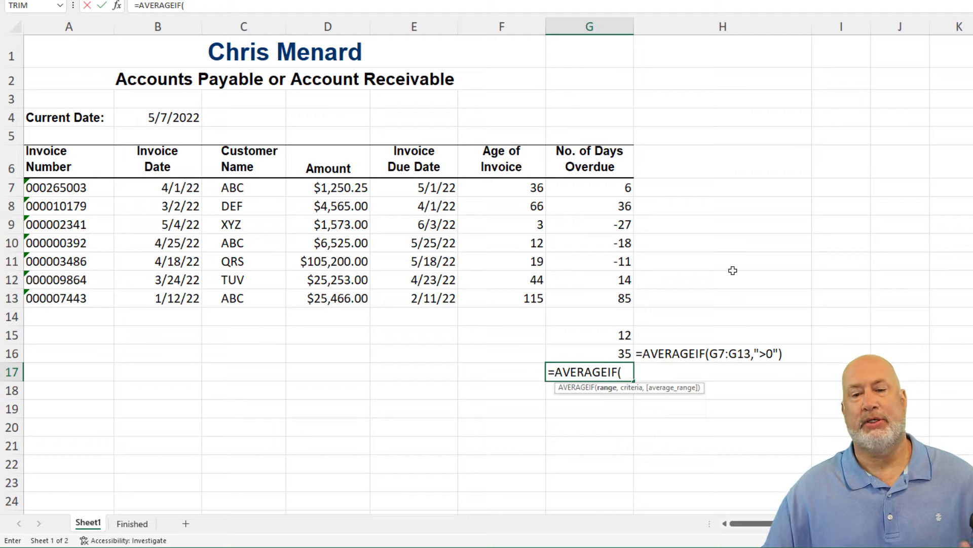
{"action": "mouse_move", "coordinate": [702, 350]}
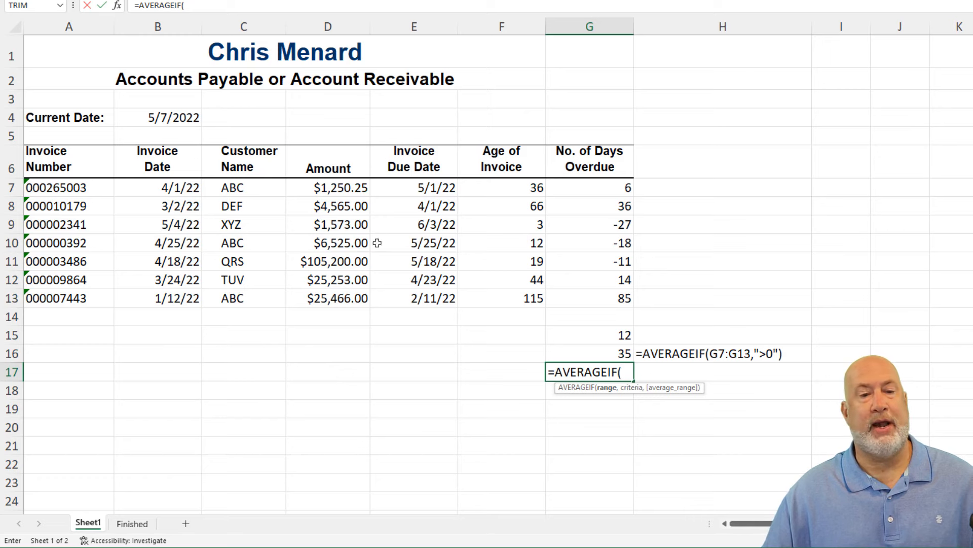
{"action": "left_click_drag", "start_coordinate": [242, 187], "coordinate": [243, 298]}
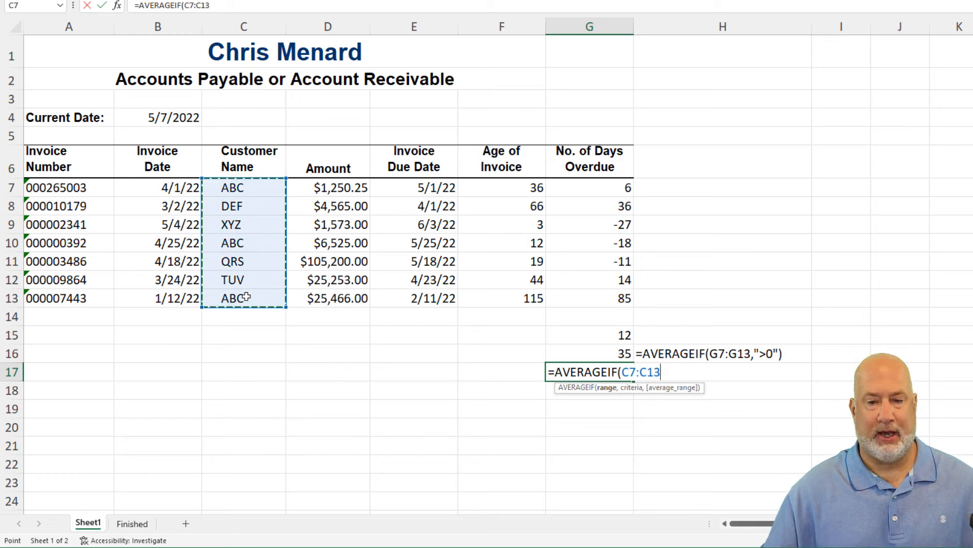
{"action": "type", "text": ","}
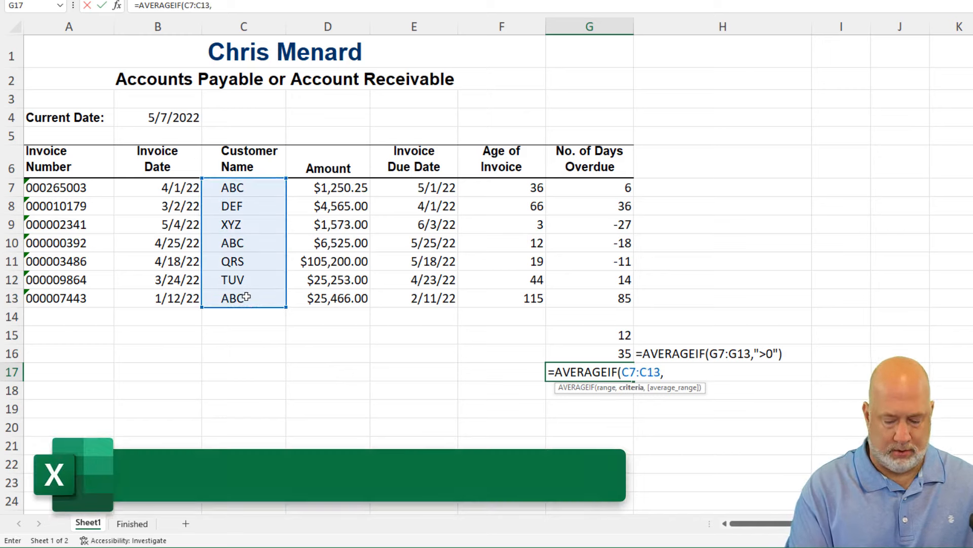
{"action": "type", "text": "\"ABC\""}
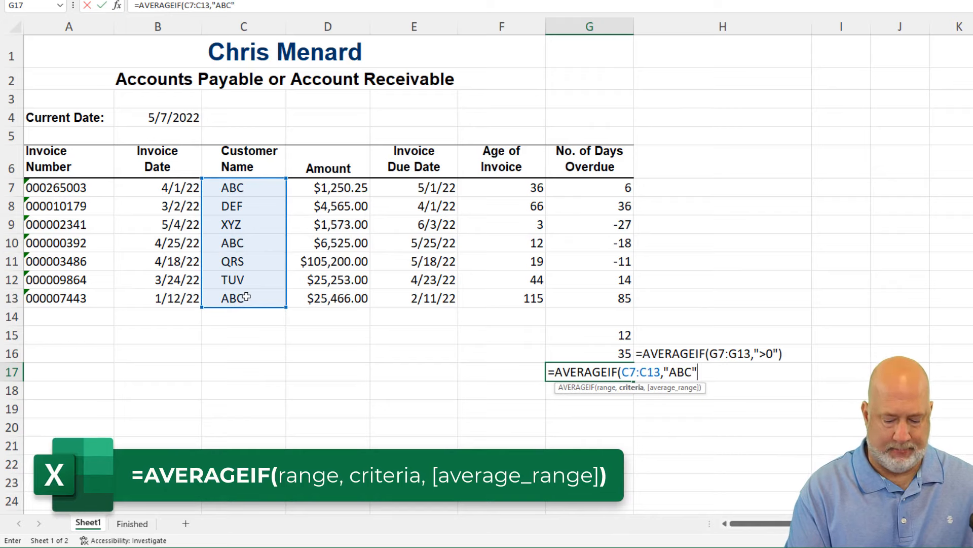
{"action": "type", "text": ","}
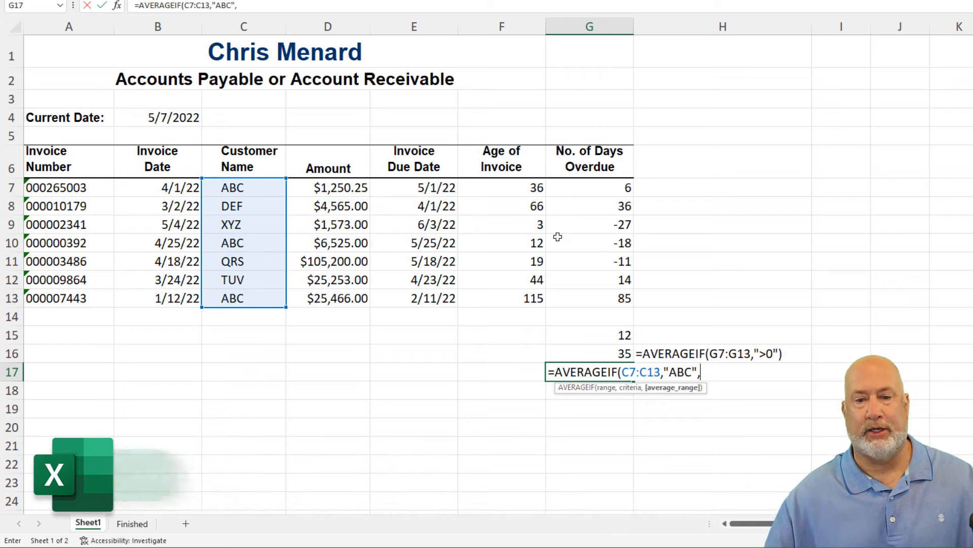
{"action": "left_click_drag", "start_coordinate": [588, 187], "coordinate": [588, 299]}
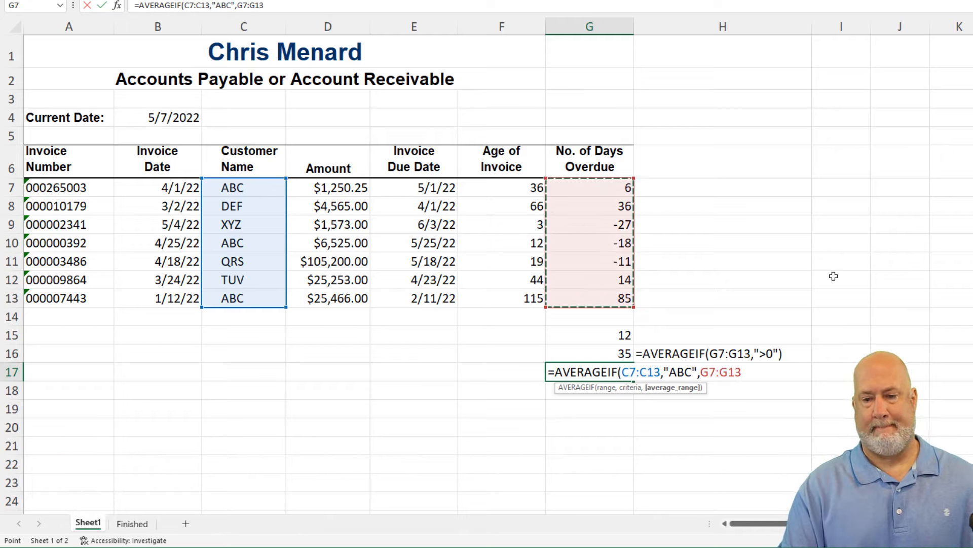
{"action": "key", "text": "Enter"}
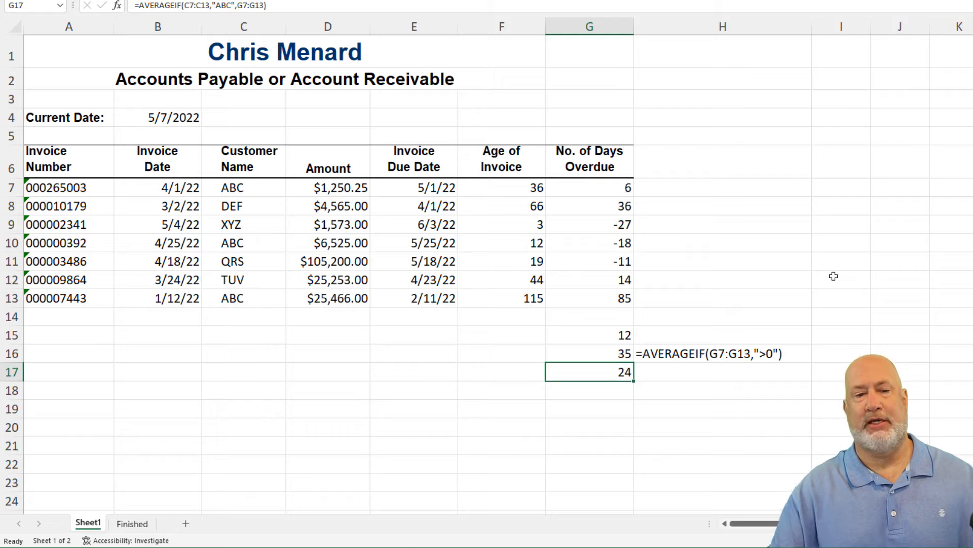
{"action": "mouse_move", "coordinate": [578, 189]}
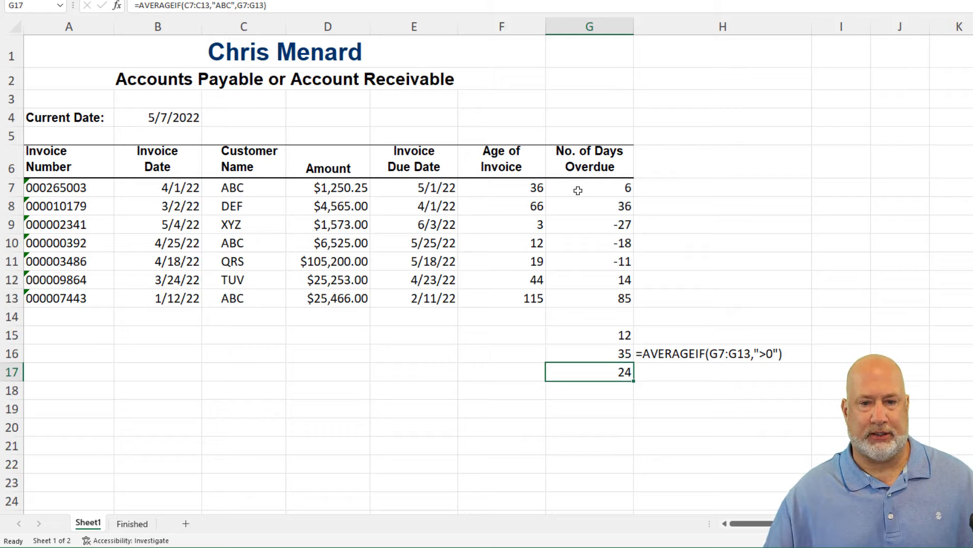
- Review the days-overdue formulas in G7 and G10 and the new ABC average
{"action": "left_click", "coordinate": [588, 188]}
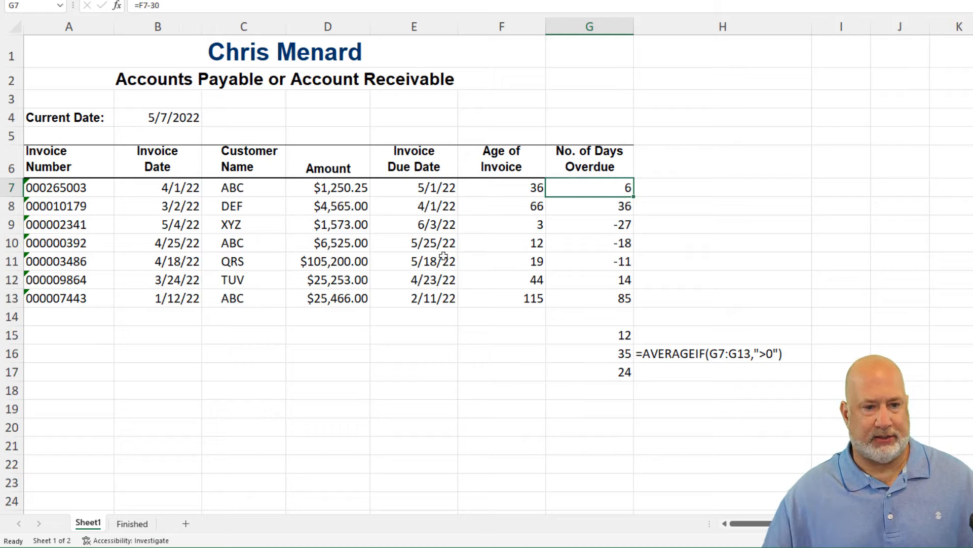
{"action": "left_click", "coordinate": [588, 243]}
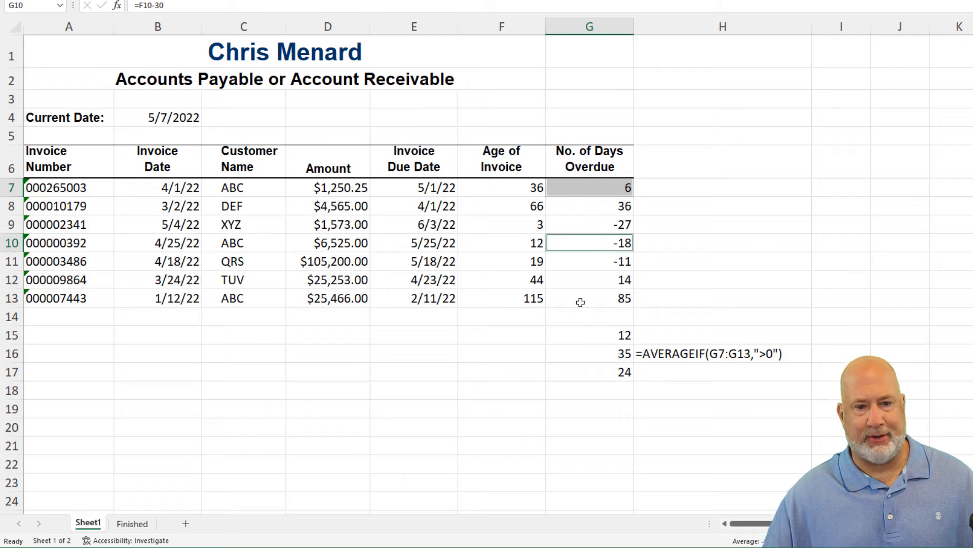
{"action": "left_click", "coordinate": [588, 371]}
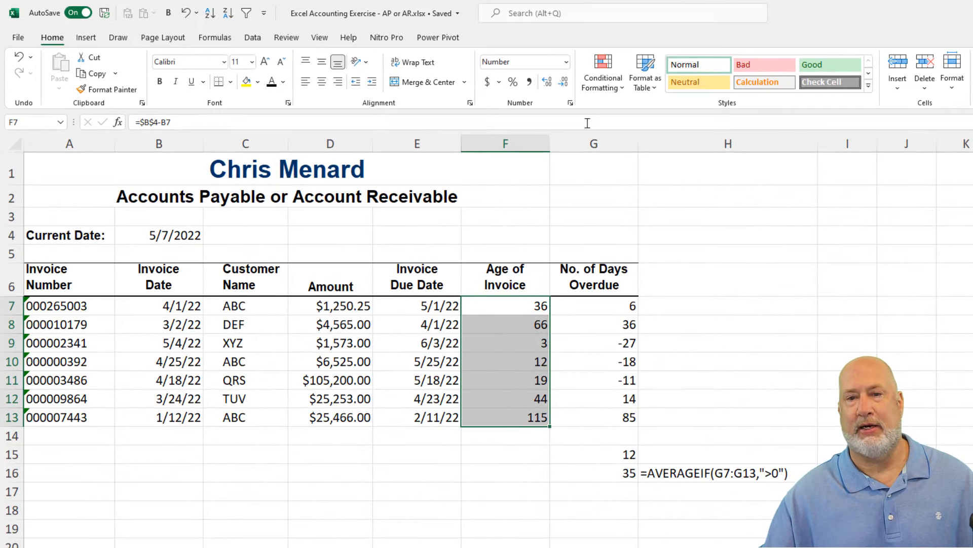
- Add a Between rule shading invoice ages 31–40 green with dark green text
{"action": "left_click", "coordinate": [601, 71]}
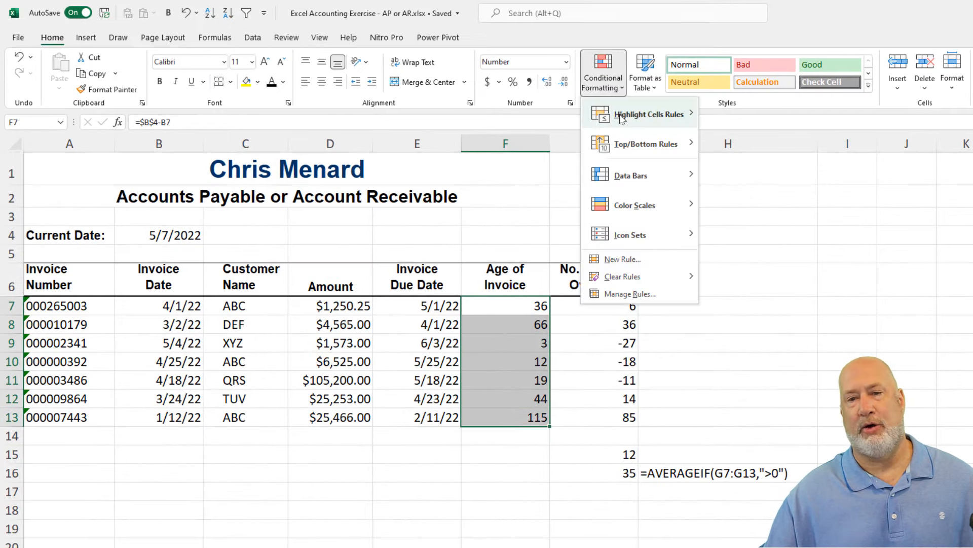
{"action": "mouse_move", "coordinate": [649, 115]}
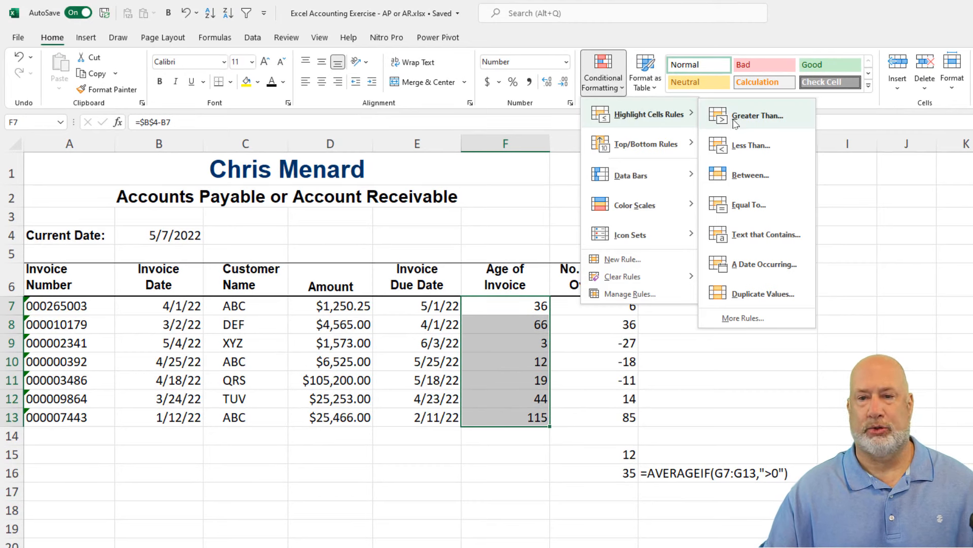
{"action": "left_click", "coordinate": [751, 175]}
{"action": "type", "text": "31"}
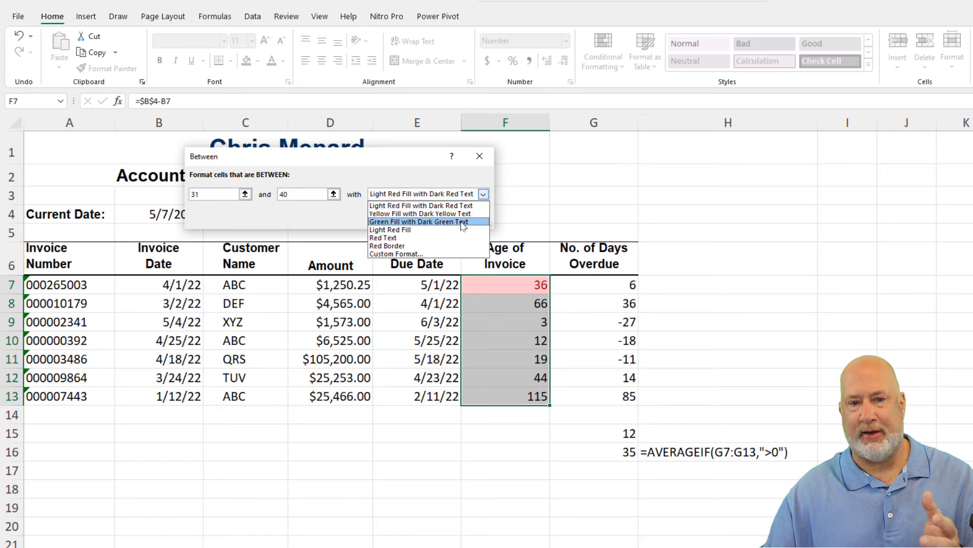
{"action": "left_click", "coordinate": [419, 222]}
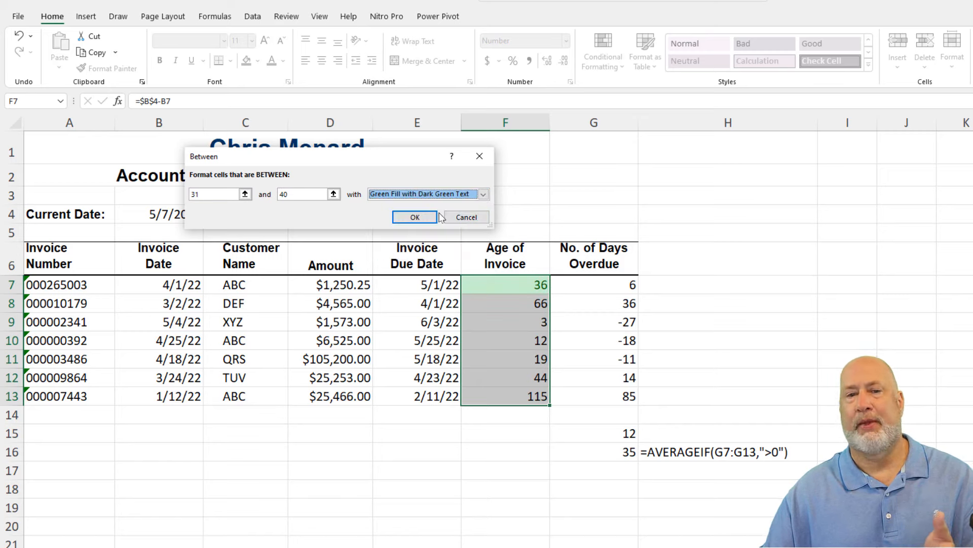
{"action": "left_click", "coordinate": [413, 217]}
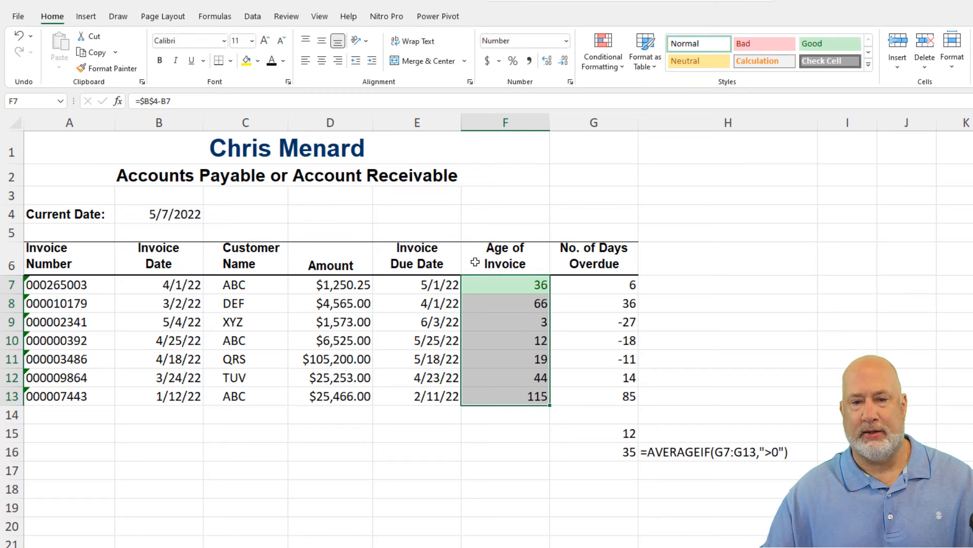
- Add a Between rule shading invoice ages 41–50 yellow with dark yellow text
{"action": "left_click", "coordinate": [601, 52]}
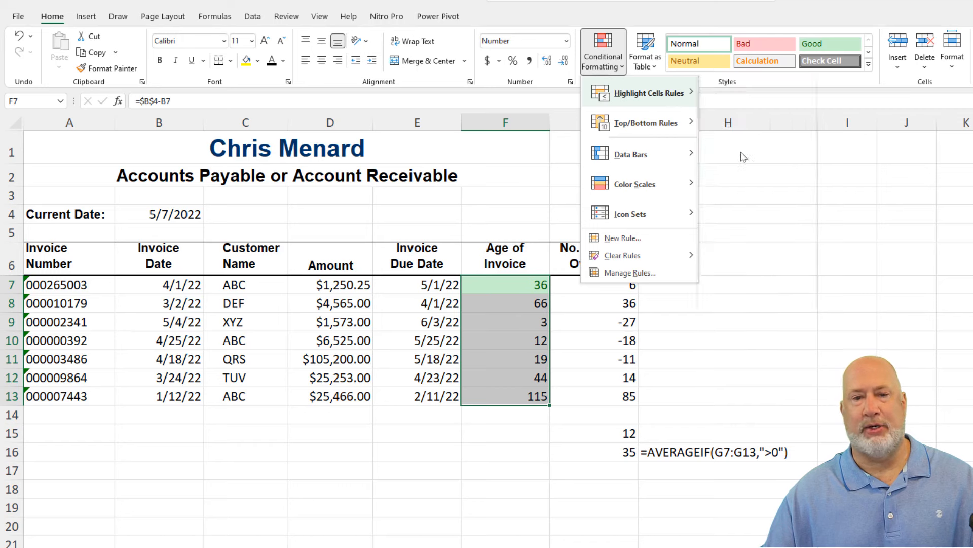
{"action": "left_click", "coordinate": [639, 93]}
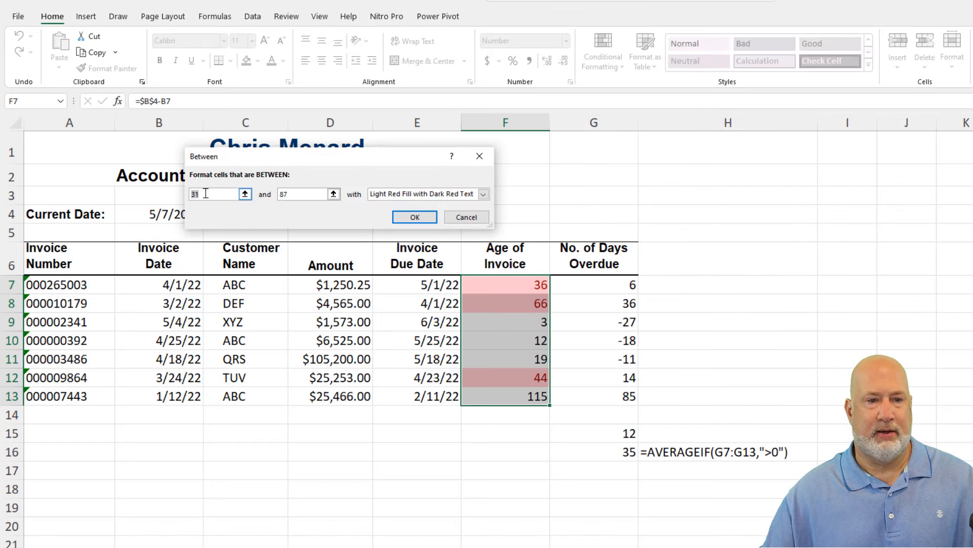
{"action": "type", "text": "41"}
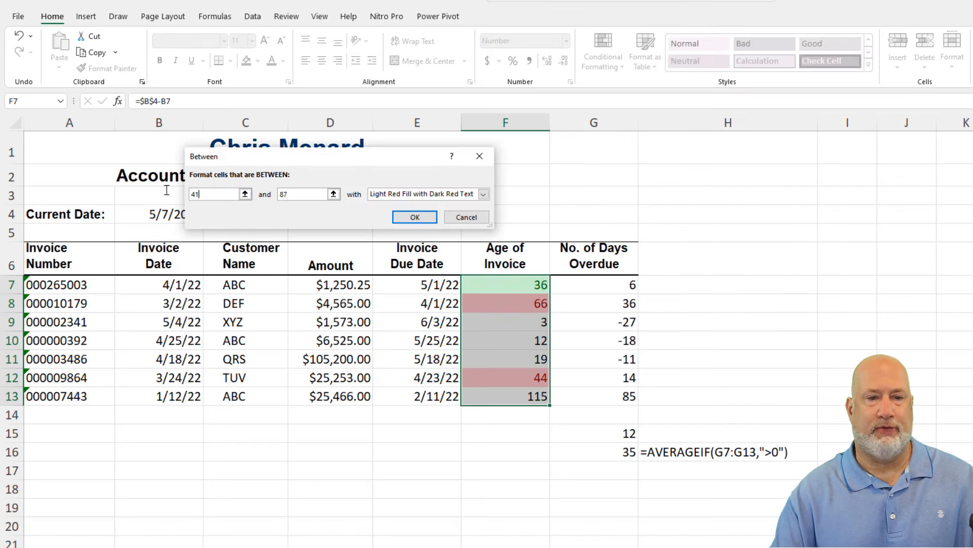
{"action": "type", "text": "50"}
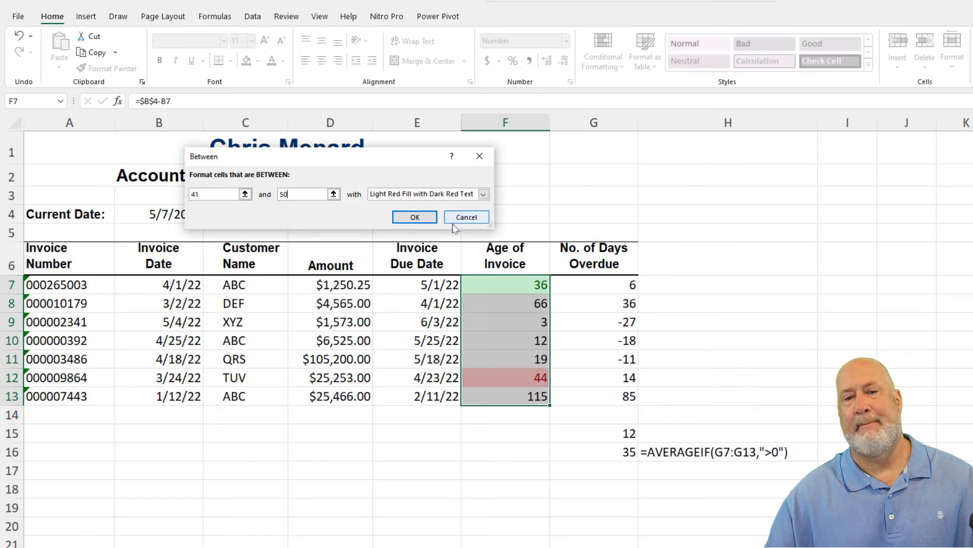
{"action": "left_click", "coordinate": [483, 194]}
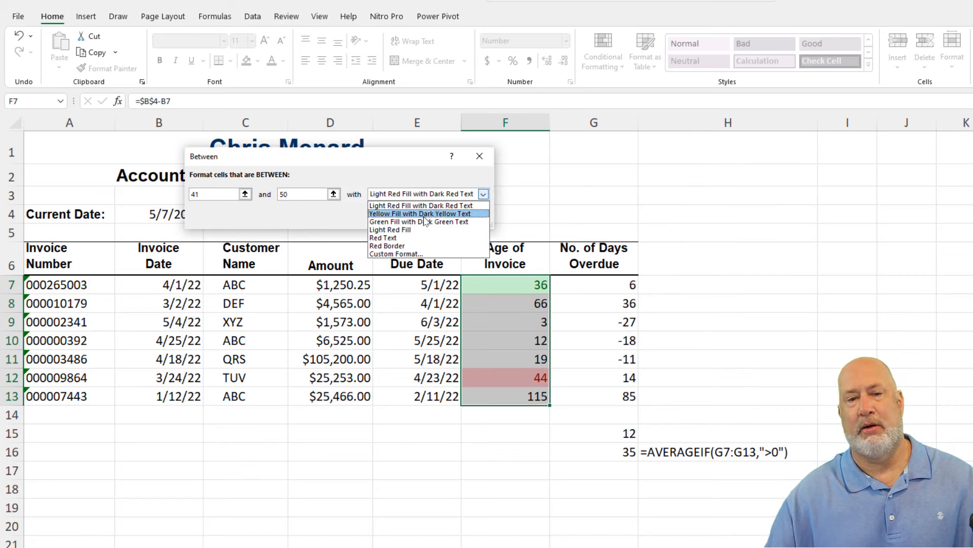
{"action": "left_click", "coordinate": [421, 213]}
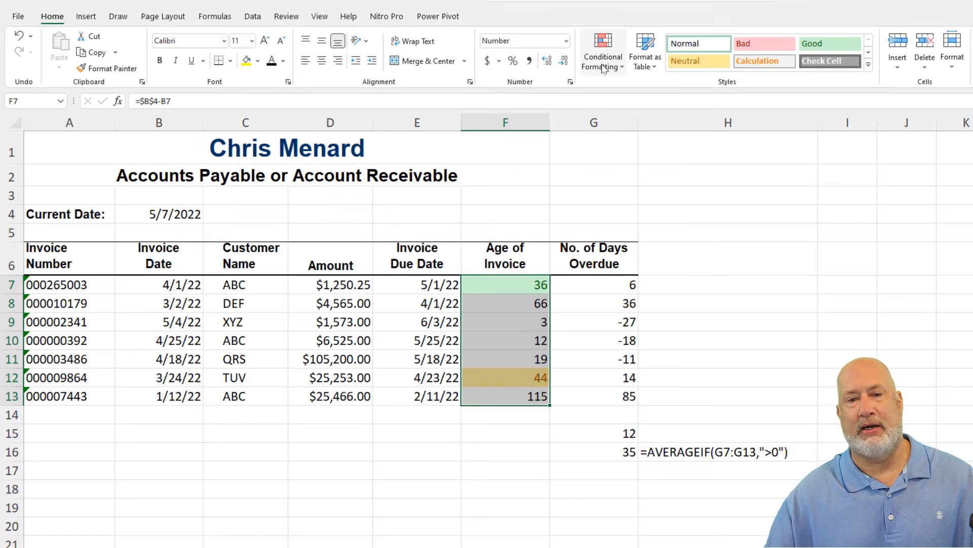
- Add a Greater Than 50 rule with light red fill so ages 66 and 115 turn red
{"action": "left_click", "coordinate": [602, 51]}
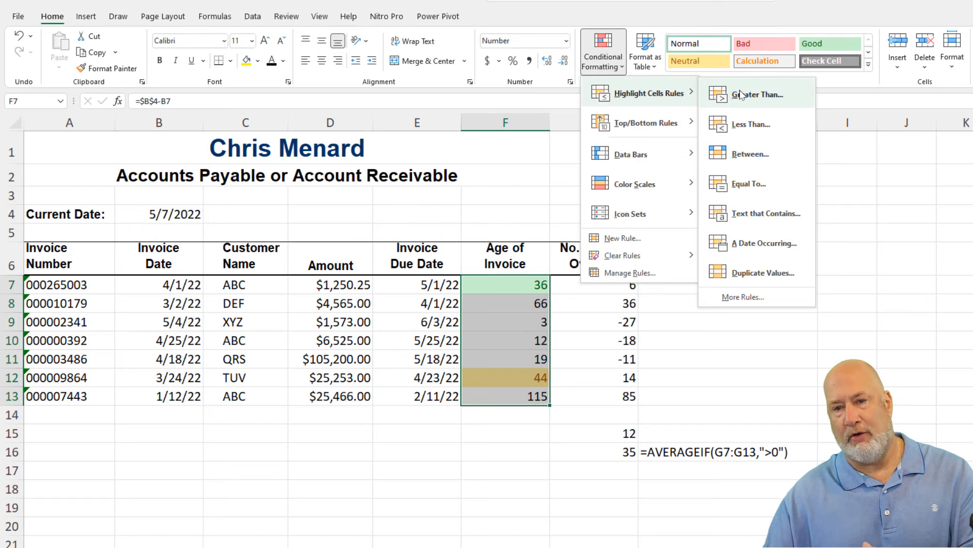
{"action": "left_click", "coordinate": [757, 94]}
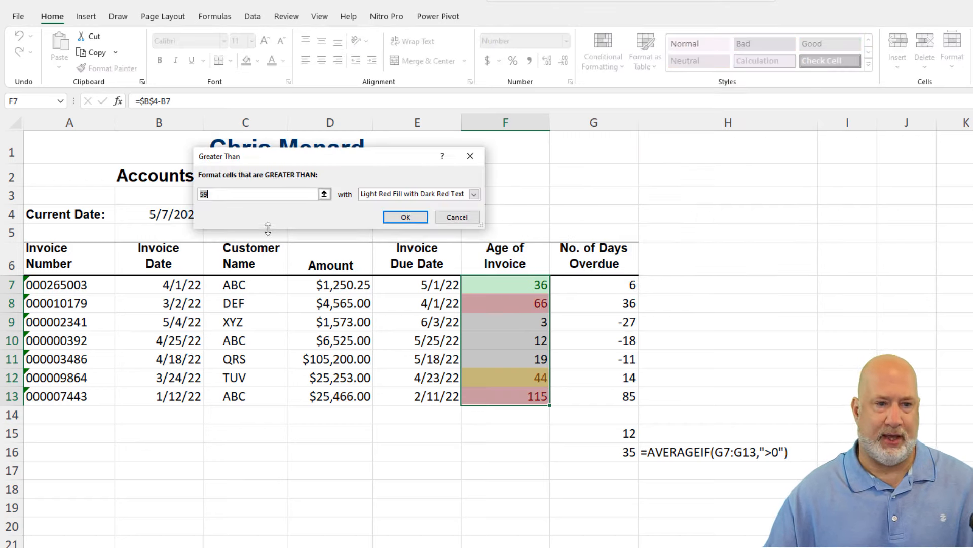
{"action": "type", "text": "50"}
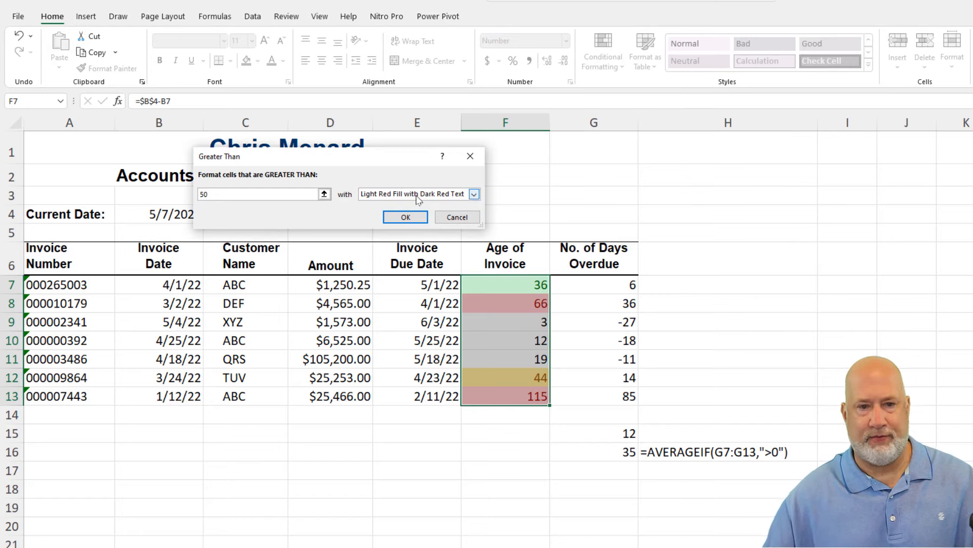
{"action": "left_click", "coordinate": [474, 194]}
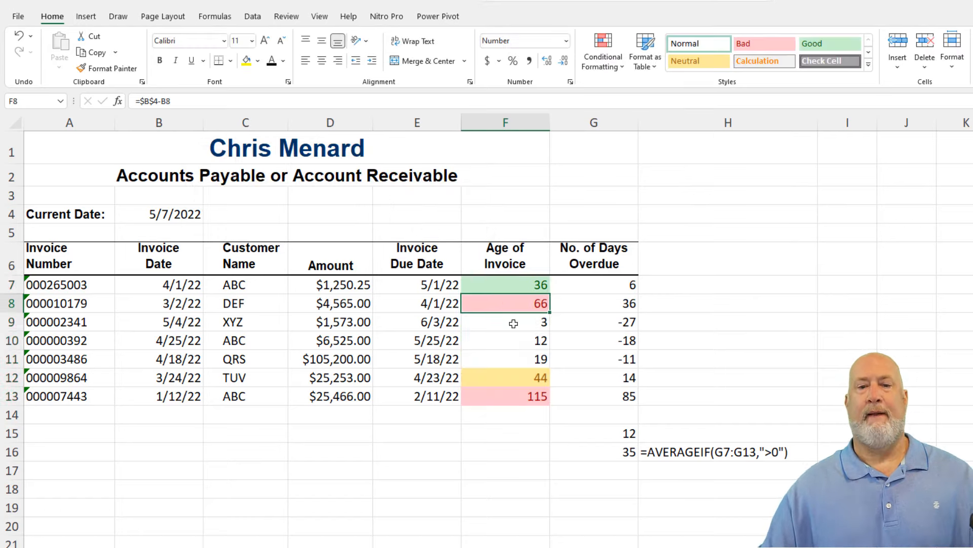
{"action": "mouse_move", "coordinate": [526, 386]}
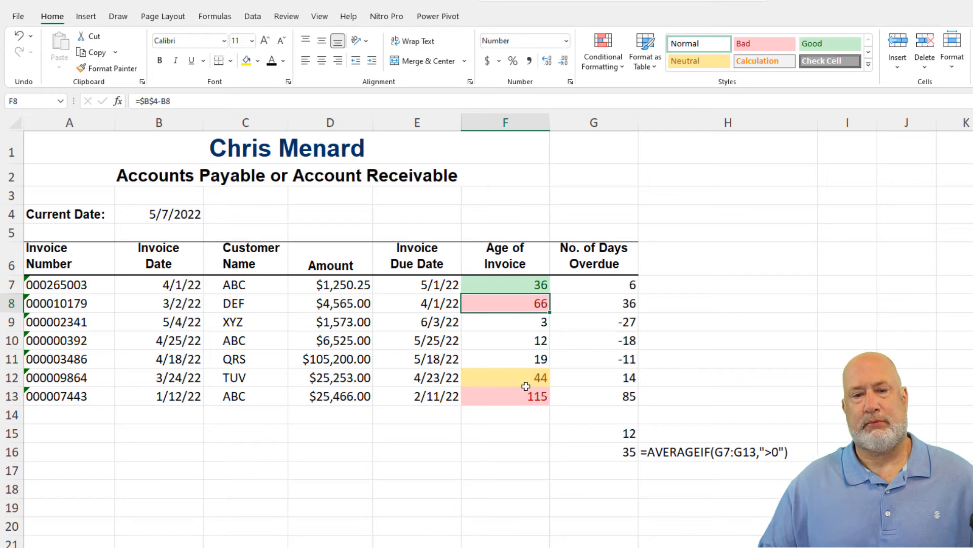
- Edit the QRS invoice date in B11 through 3/19/22 and 3/21 to watch its age colour change
{"action": "left_click", "coordinate": [159, 359]}
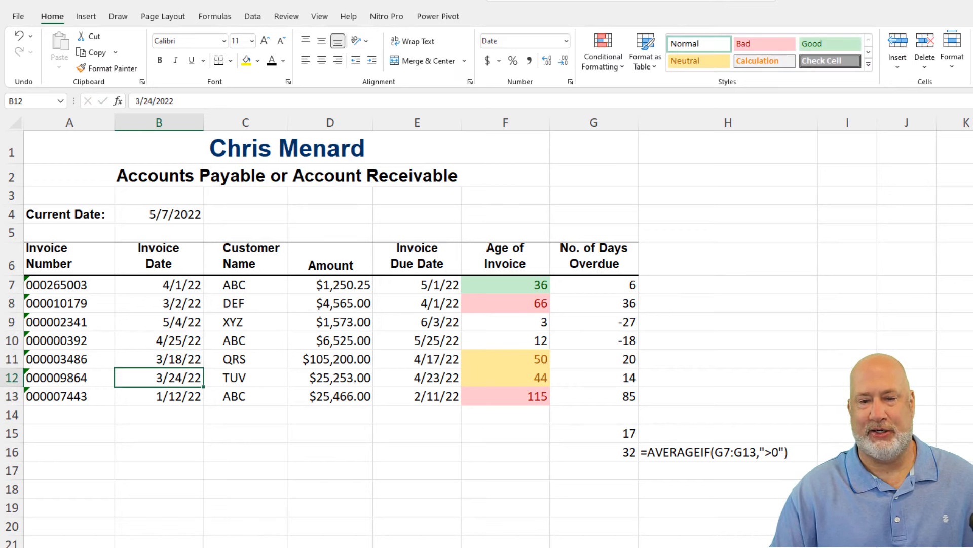
{"action": "left_click", "coordinate": [158, 359]}
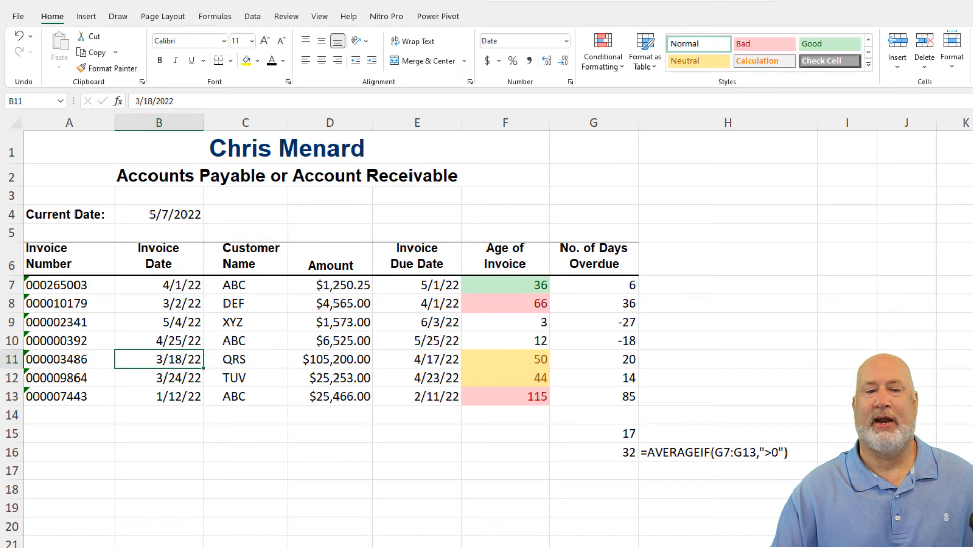
{"action": "type", "text": "3/19/22"}
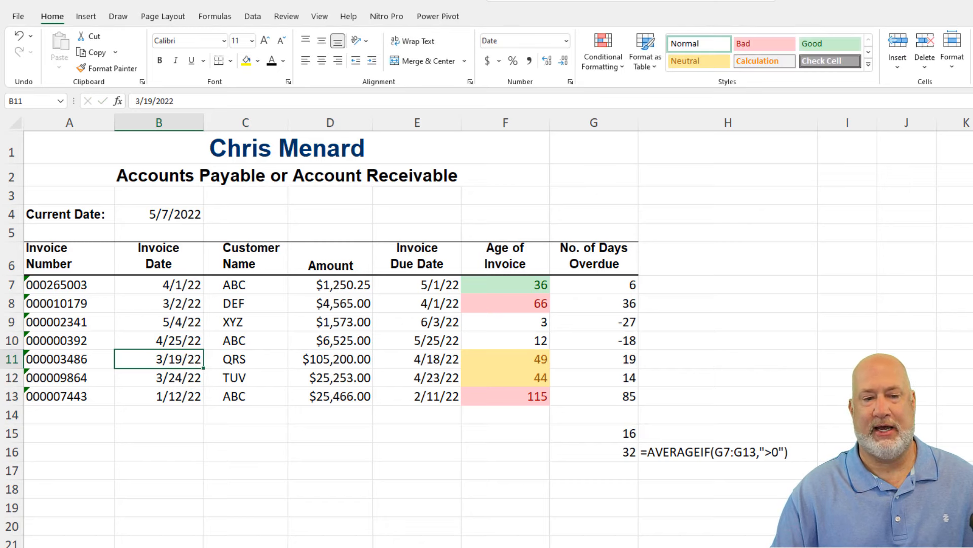
{"action": "type", "text": "3/21"}
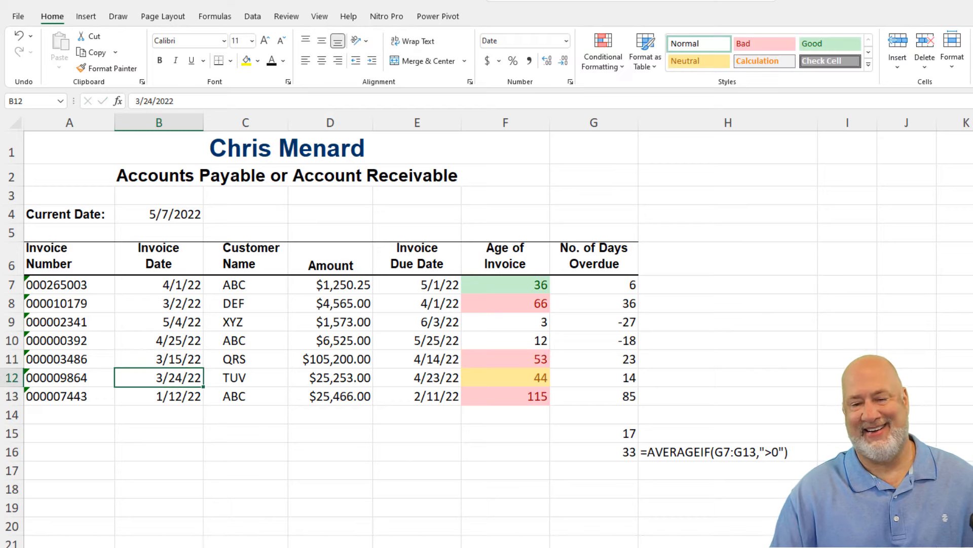
{"action": "left_click", "coordinate": [157, 359]}
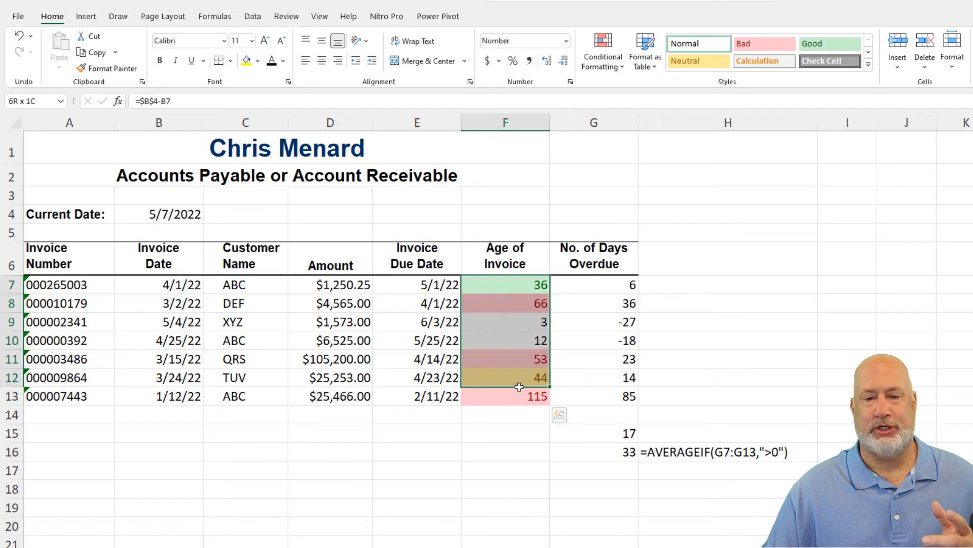
- Show Manage Rules for the current selection listing the red, yellow and green age rules
{"action": "left_click", "coordinate": [601, 49]}
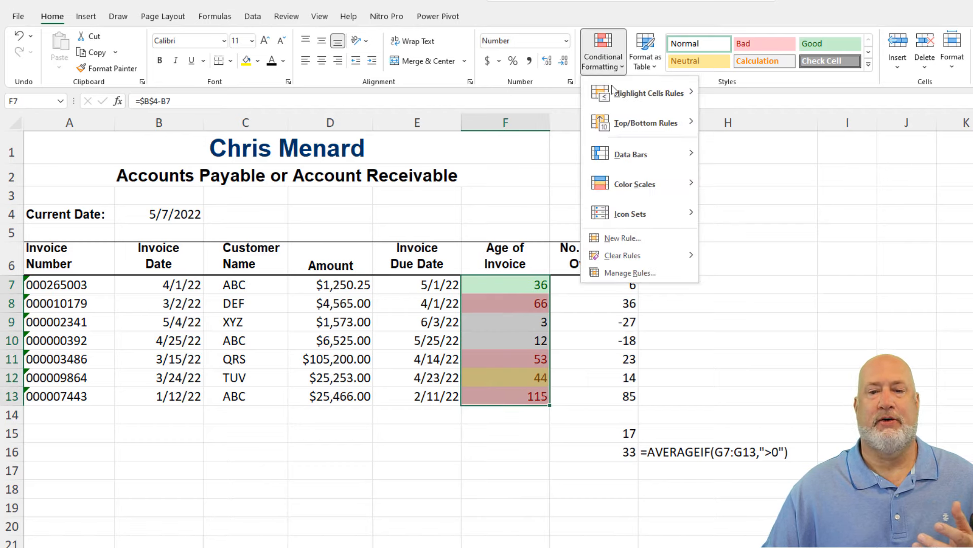
{"action": "left_click", "coordinate": [631, 273]}
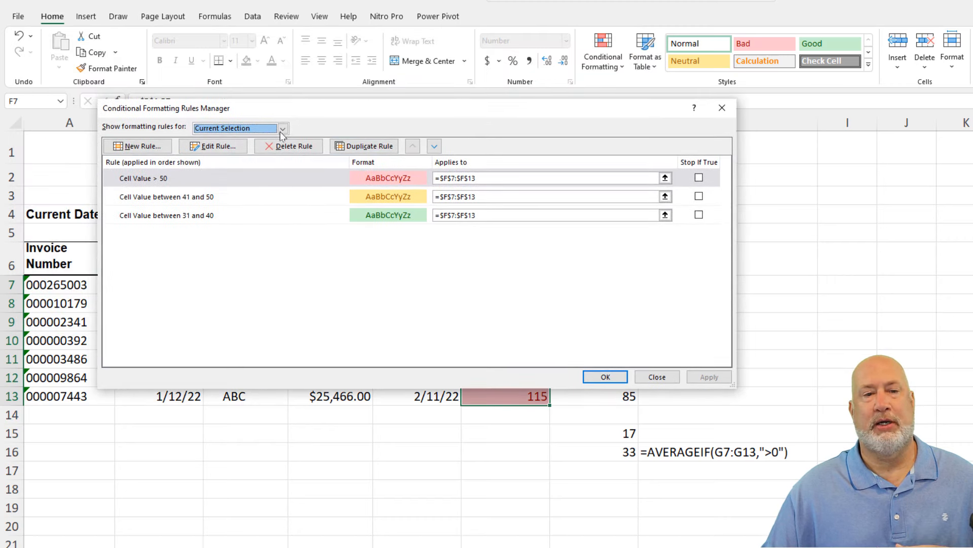
{"action": "left_click", "coordinate": [283, 128]}
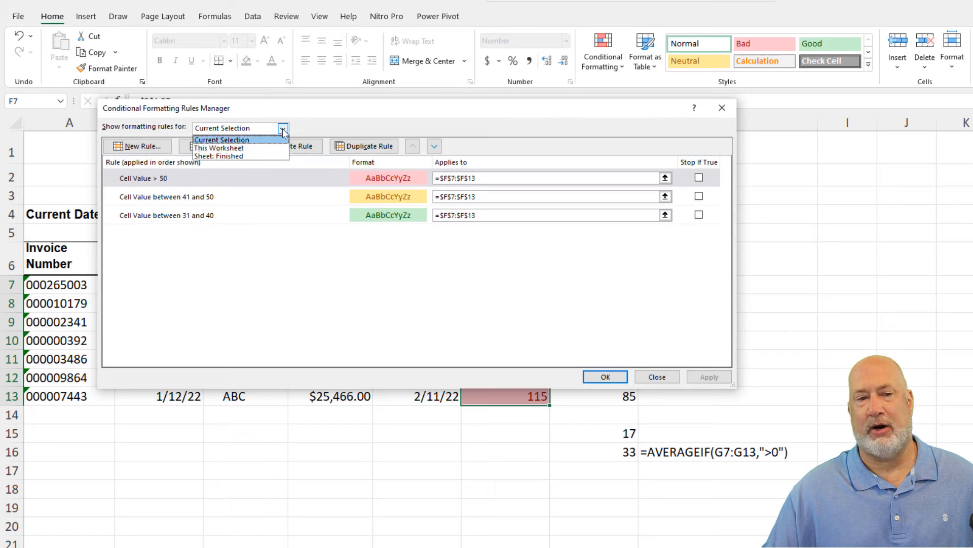
{"action": "left_click", "coordinate": [239, 128]}
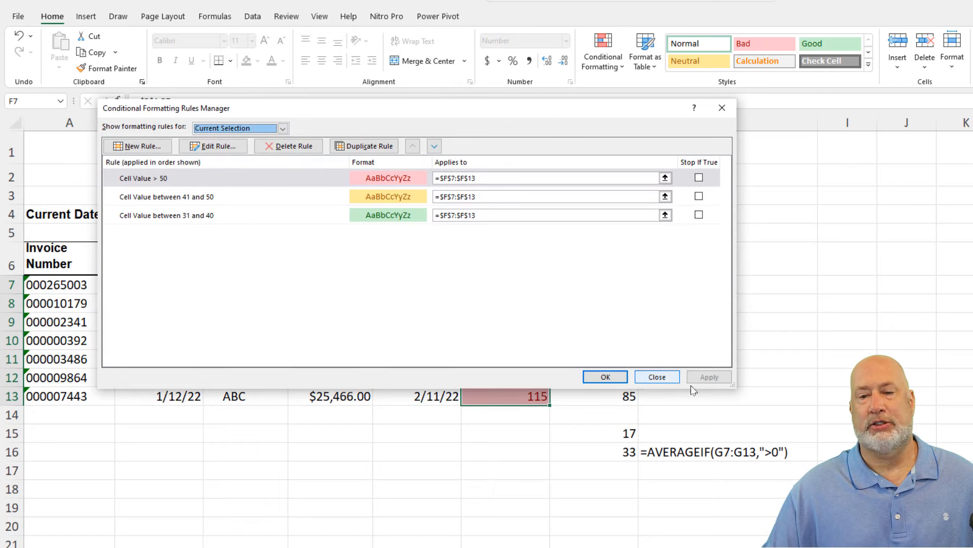